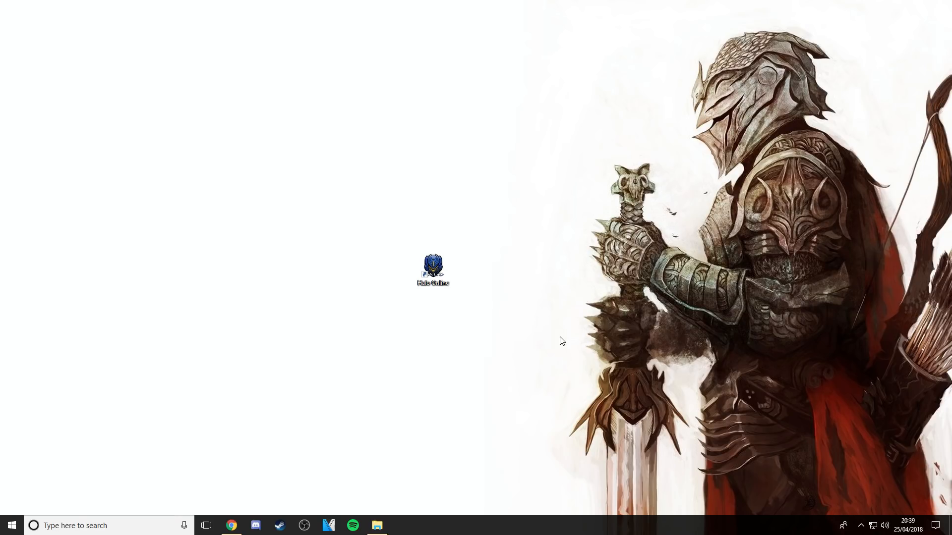
mouse_move(537, 338)
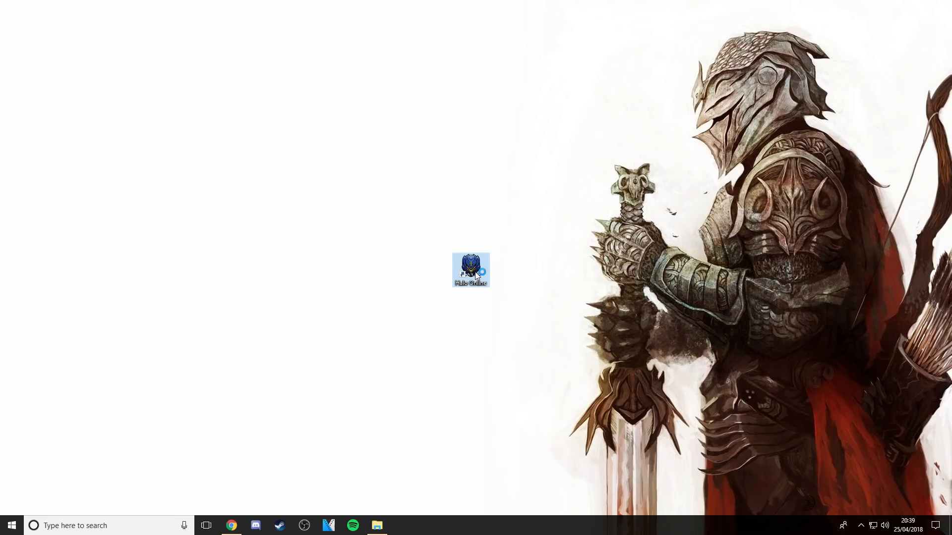
Step: Launch Halo Online from its desktop shortcut icon
double_click(470, 270)
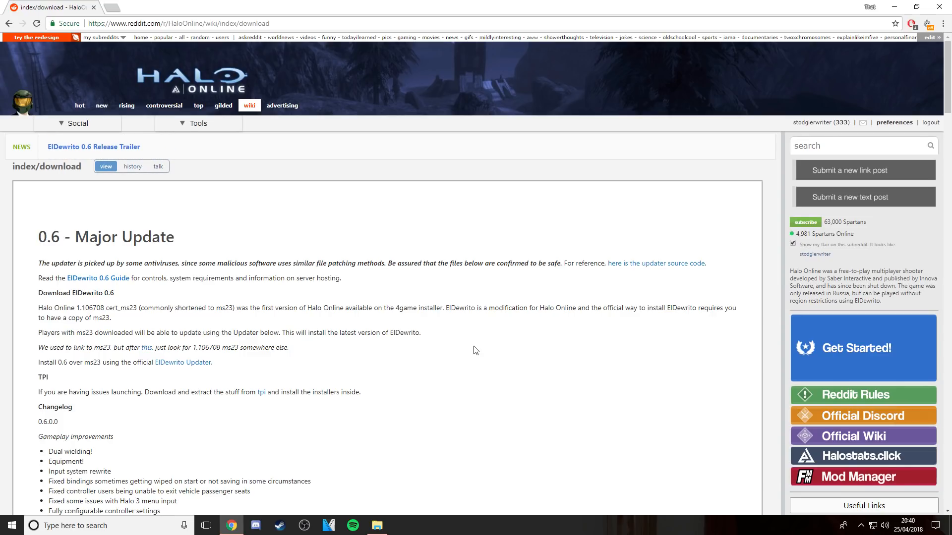
scroll("up", 3)
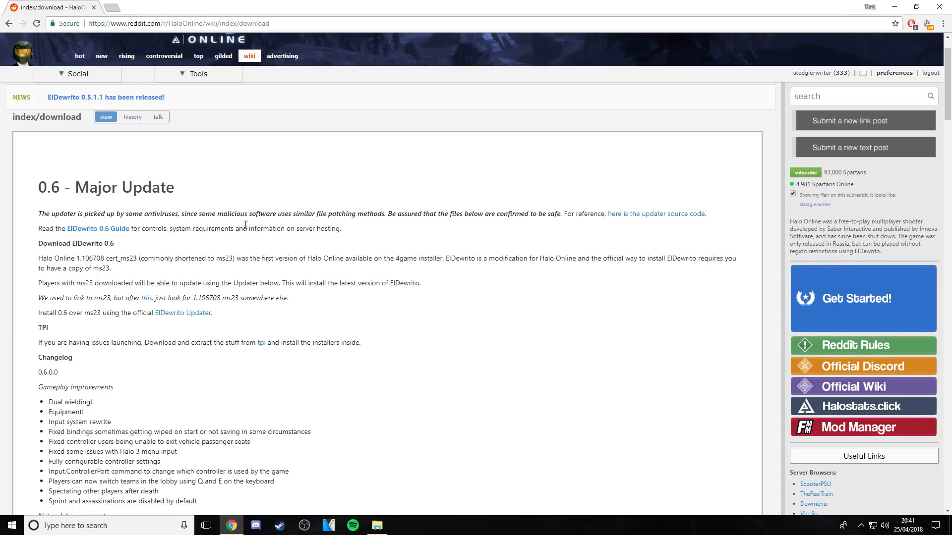
scroll("down", 3)
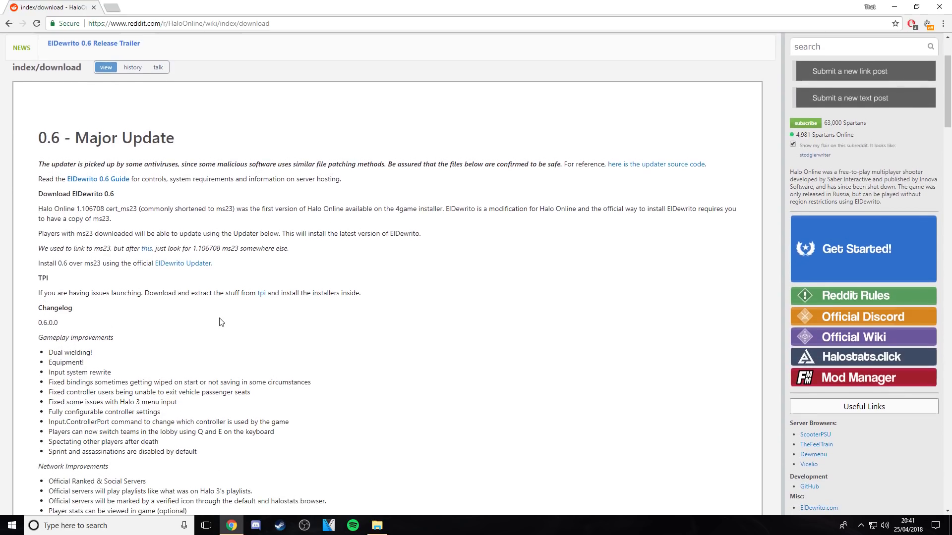
mouse_move(46, 257)
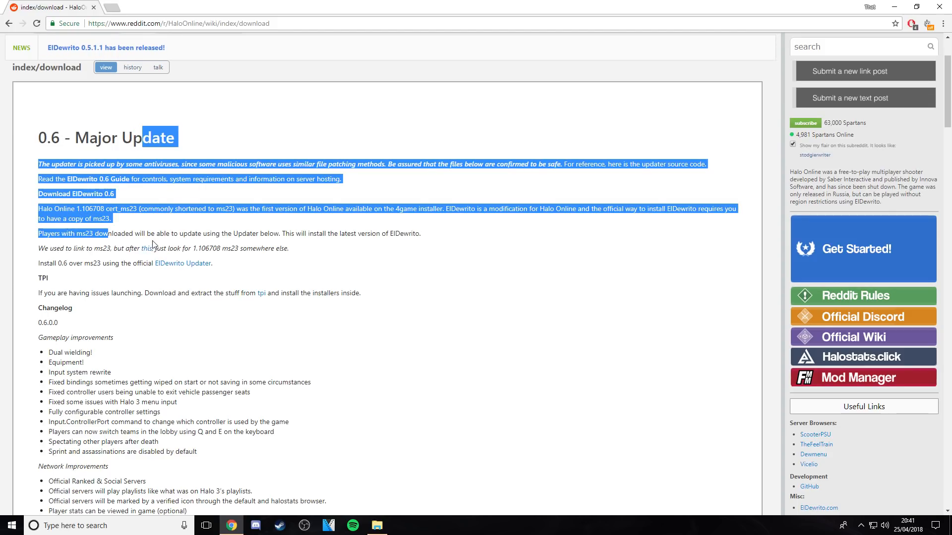
left_click(114, 247)
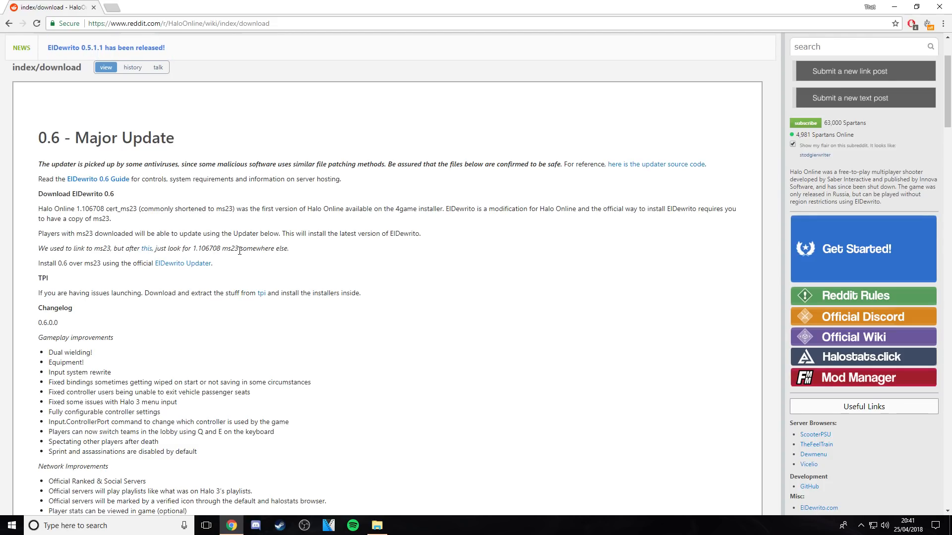
right_click(213, 249)
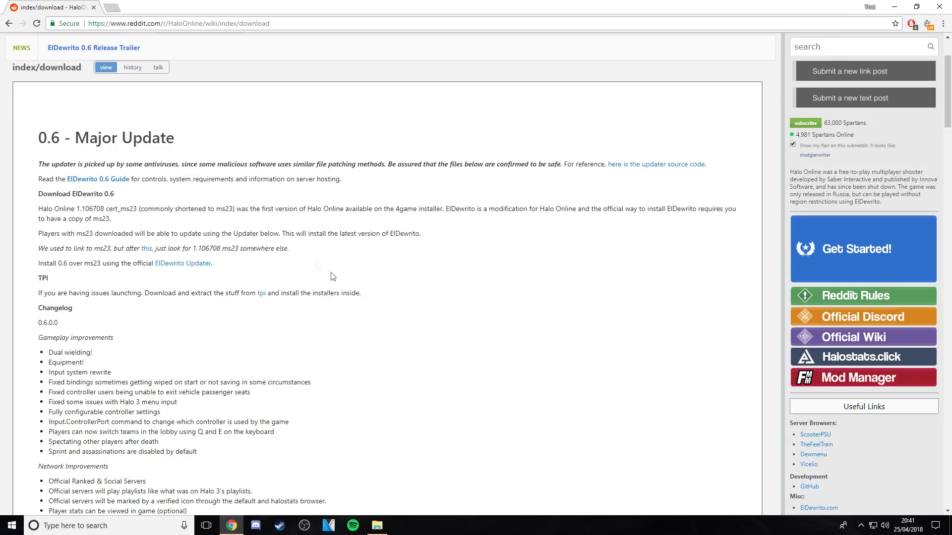
right_click(213, 248)
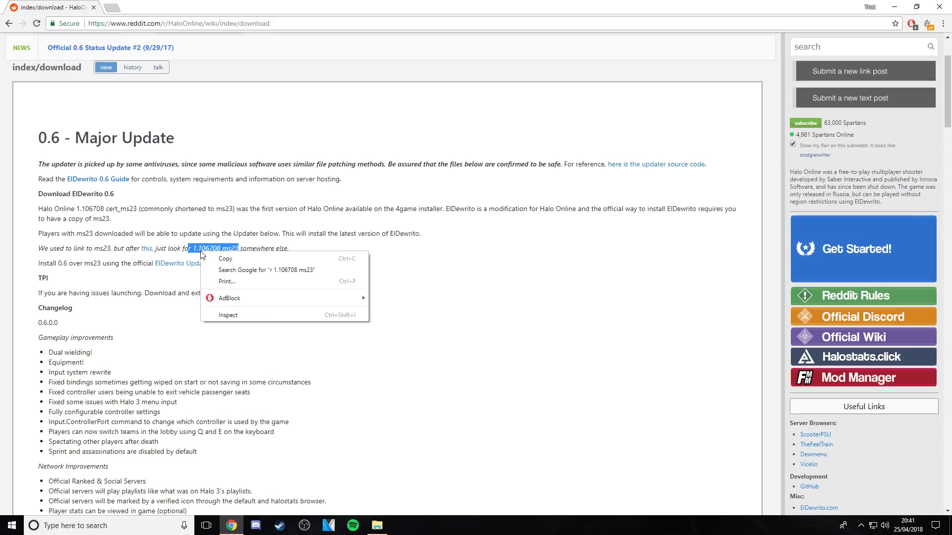
left_click(181, 324)
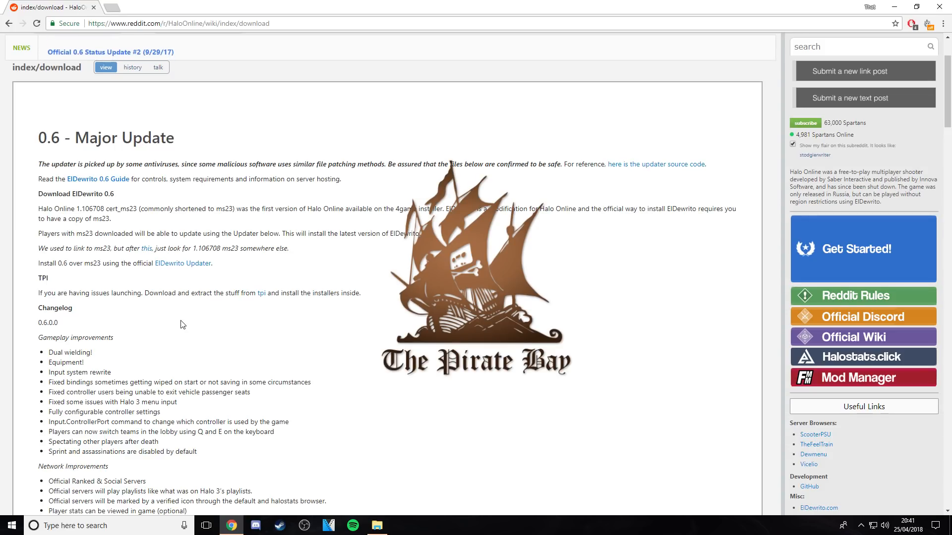
mouse_move(179, 269)
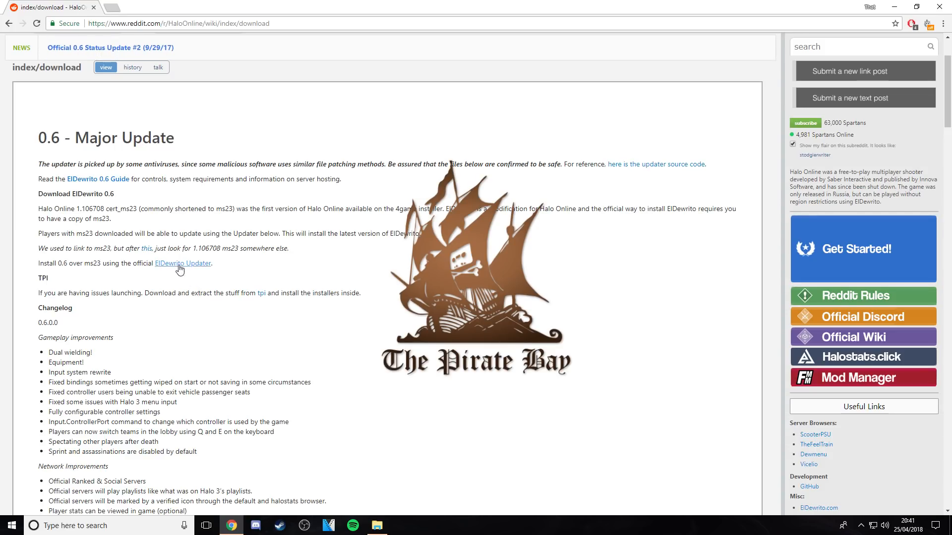
Step: Download ElDewritoUpdater.zip from MediaFire and return to the Reddit wiki page
left_click(181, 262)
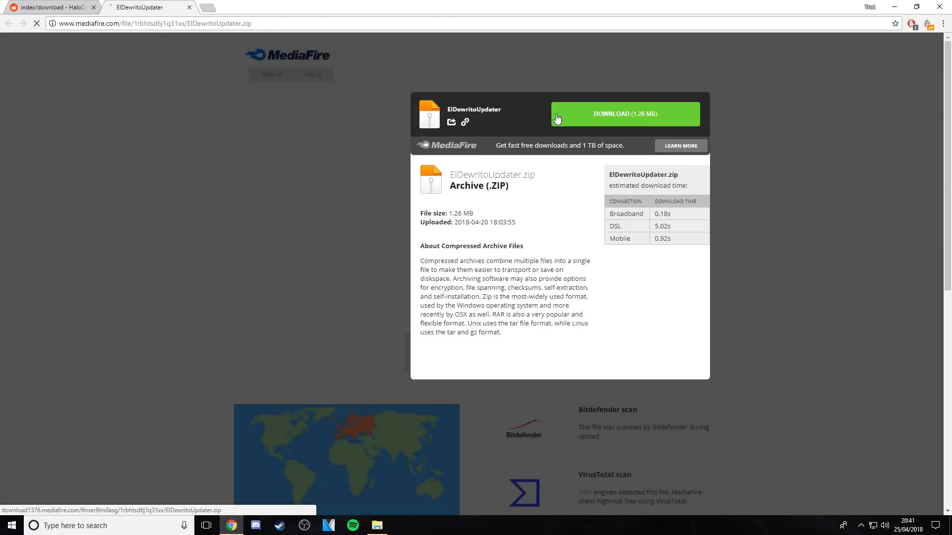
left_click(624, 113)
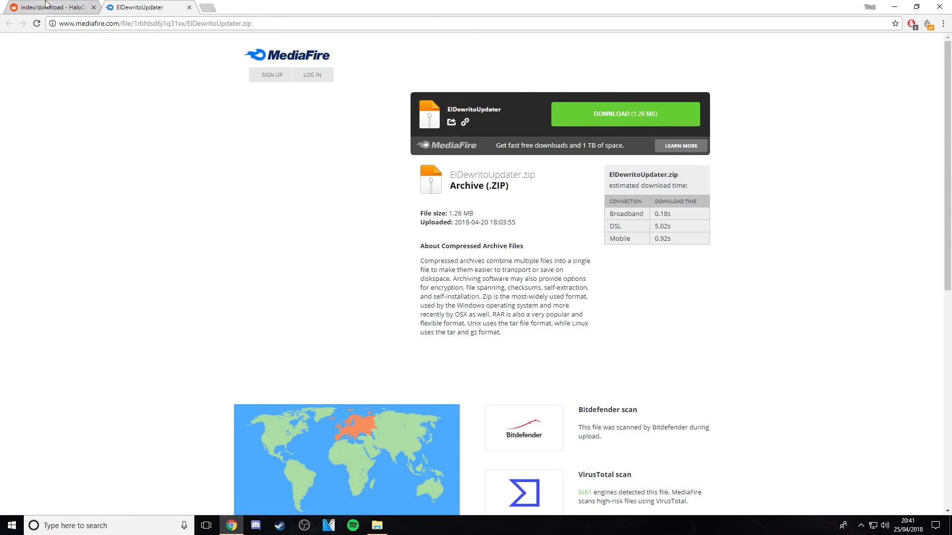
left_click(48, 6)
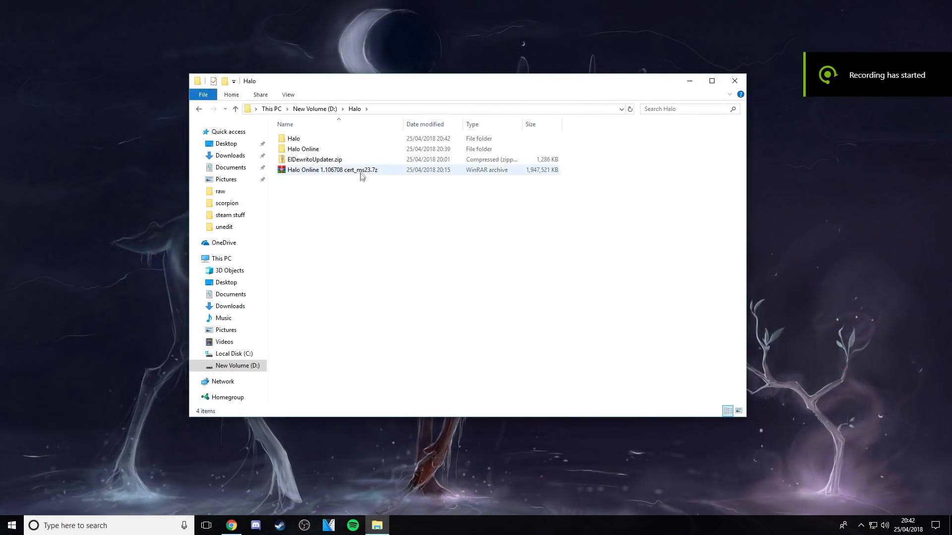
Step: Move the ms23 archive and updater zip into the inner Halo folder and extract the ms23 archive
left_click(332, 170)
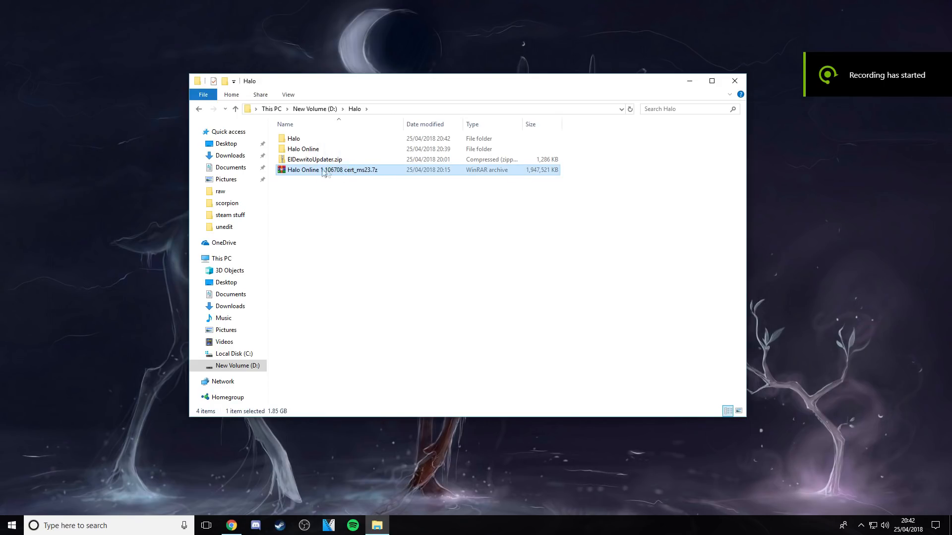
mouse_move(315, 159)
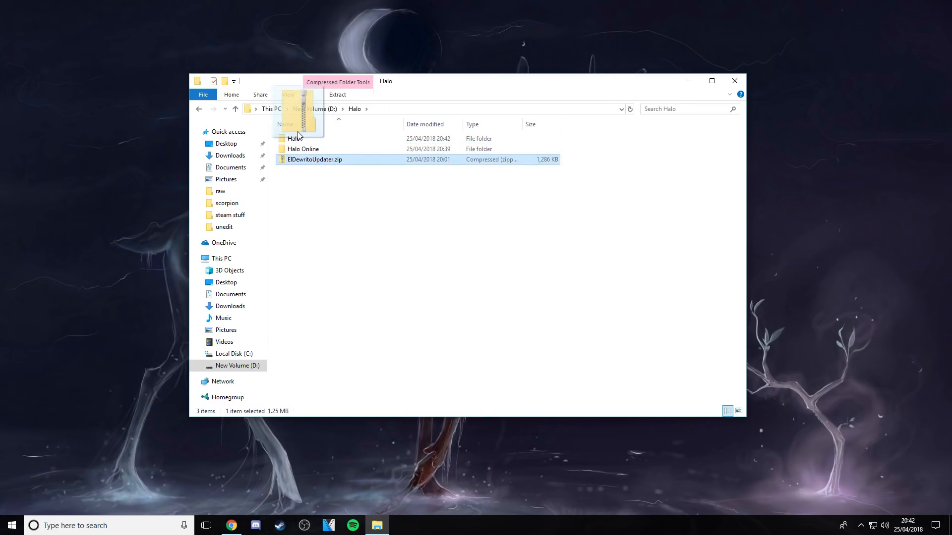
left_click(293, 139)
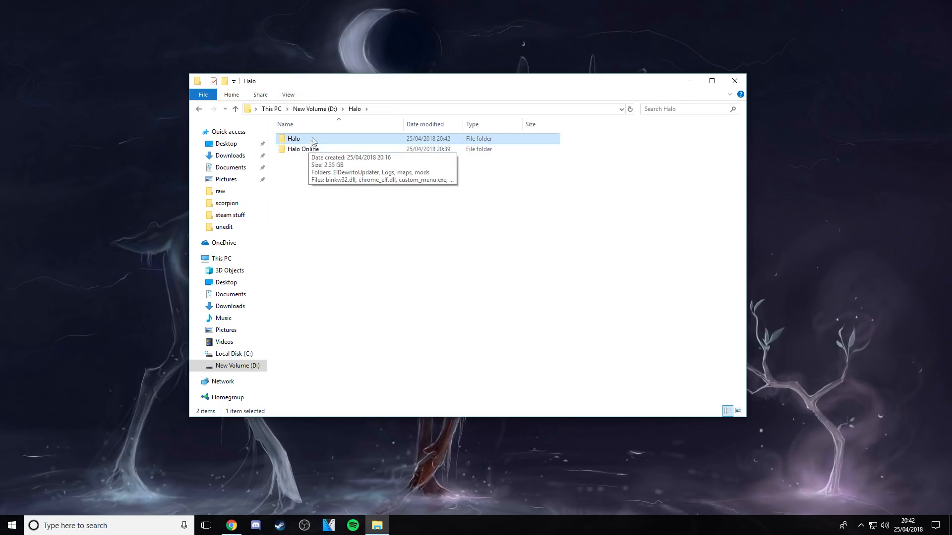
double_click(293, 139)
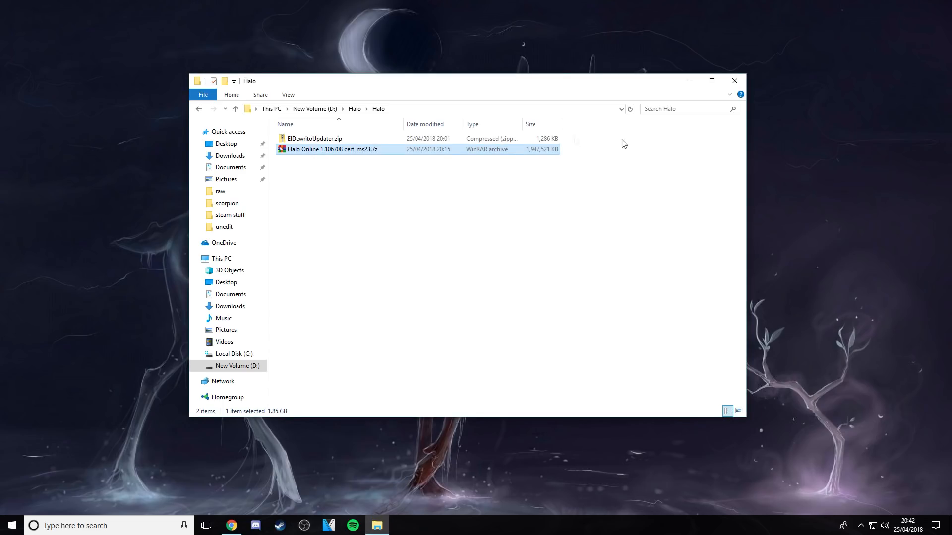
mouse_move(338, 151)
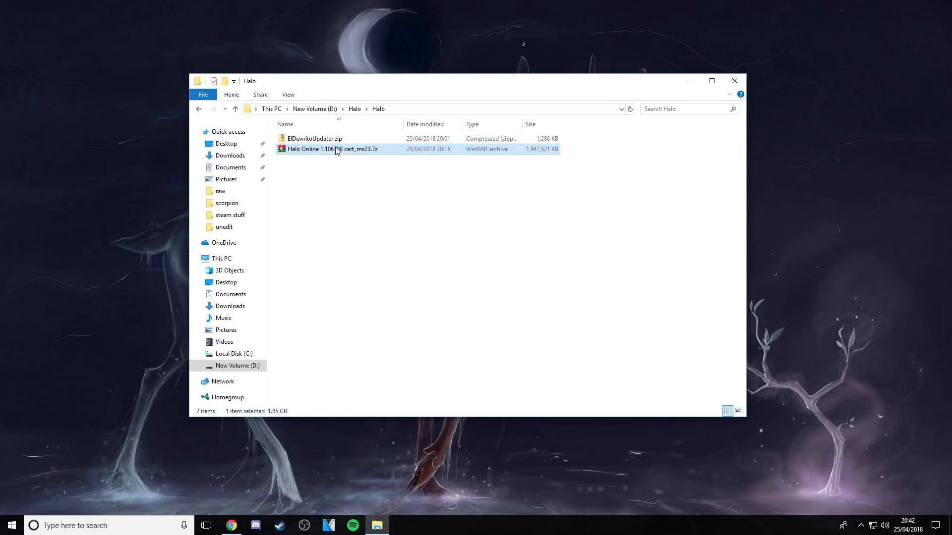
double_click(332, 149)
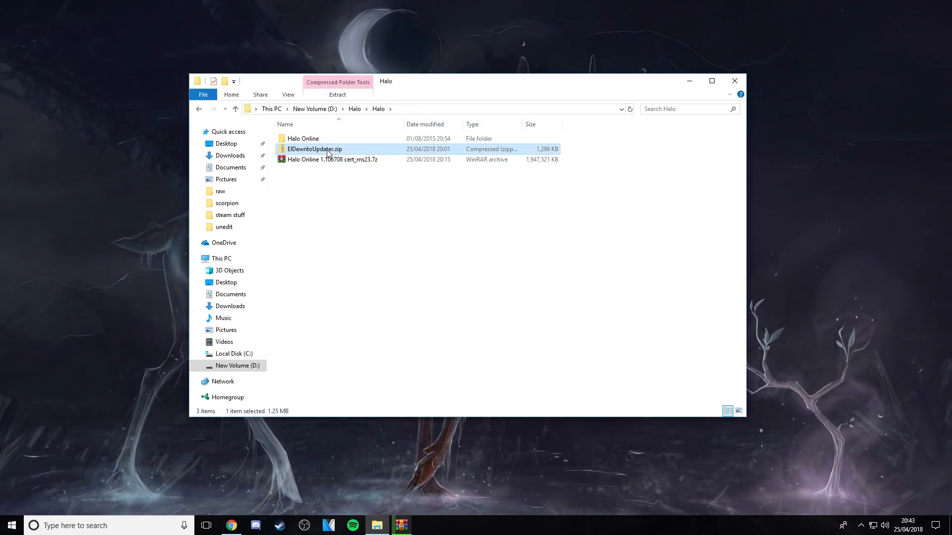
right_click(314, 149)
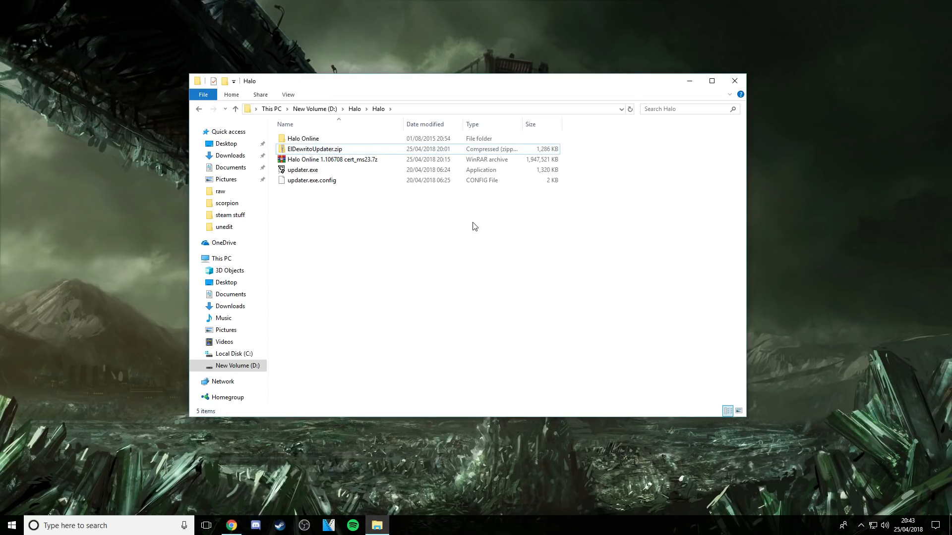
mouse_move(425, 296)
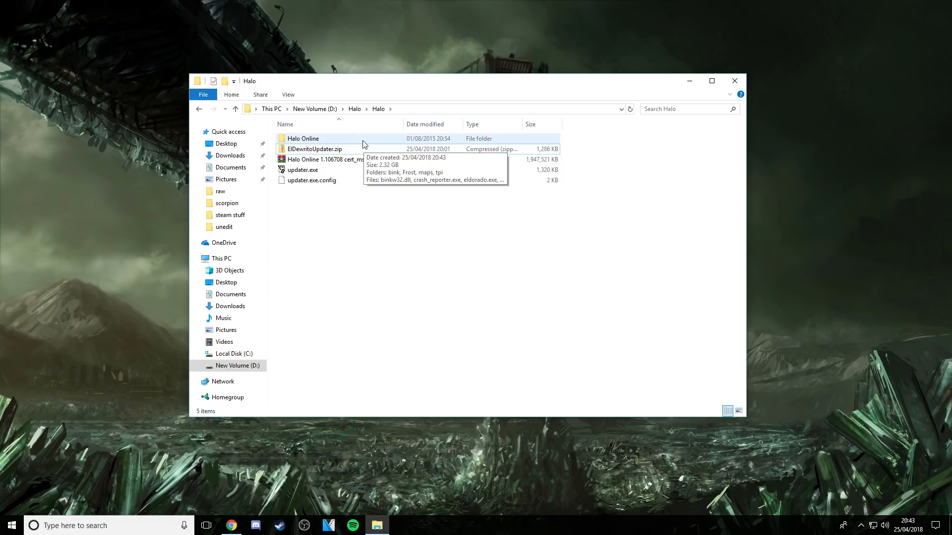
Step: Run updater.exe from the Halo folder, dismiss its version-detection error, and close it
double_click(303, 138)
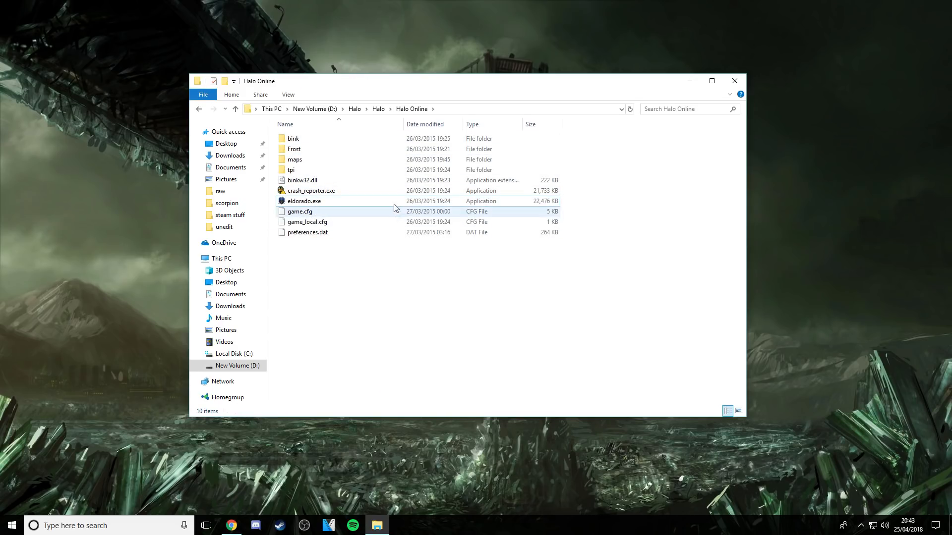
left_click(235, 109)
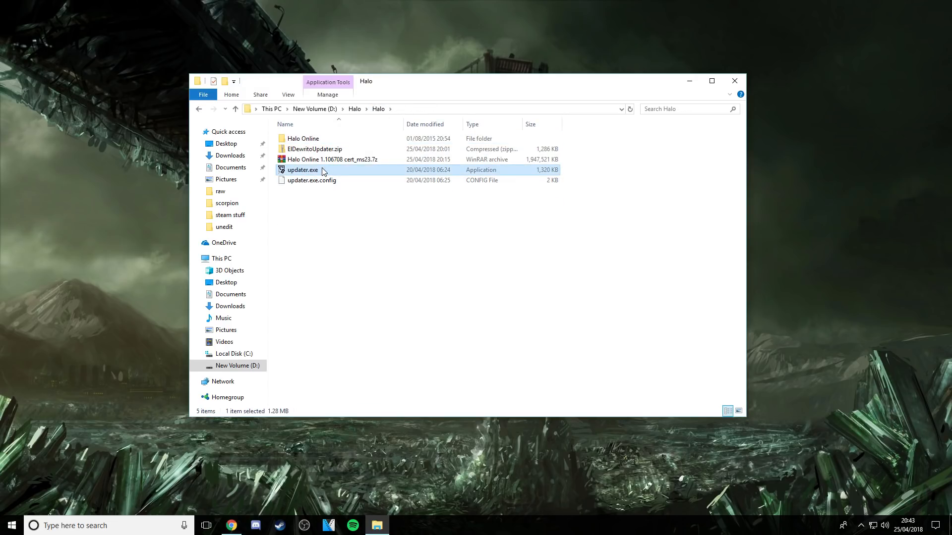
double_click(303, 170)
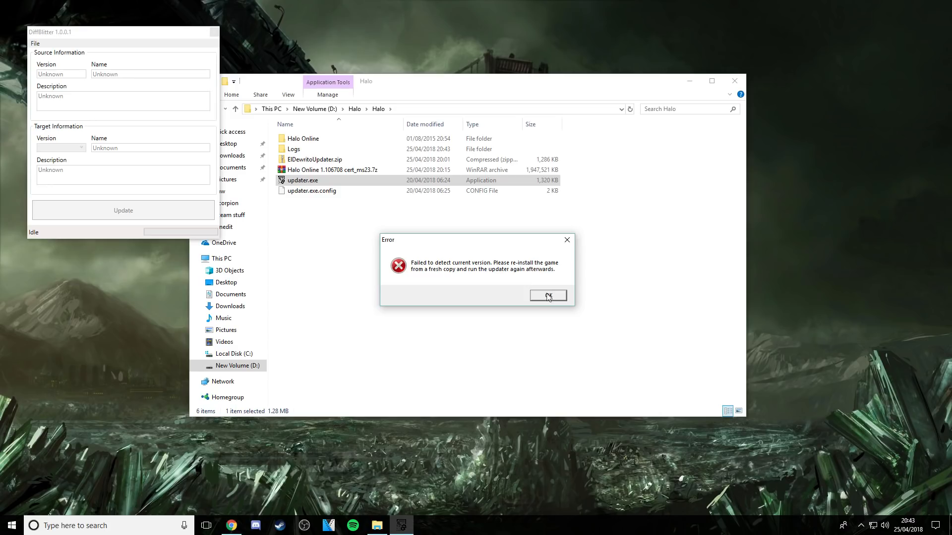
left_click(547, 296)
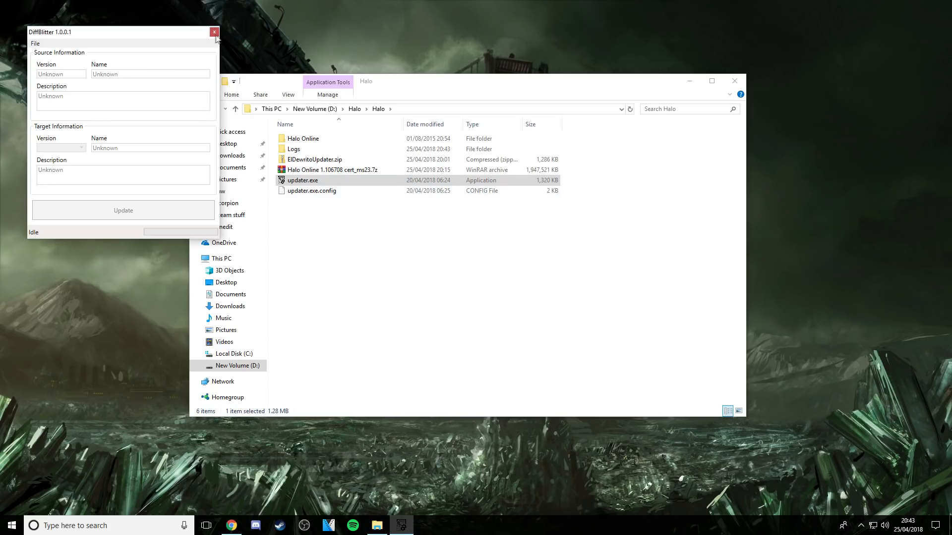
left_click(214, 31)
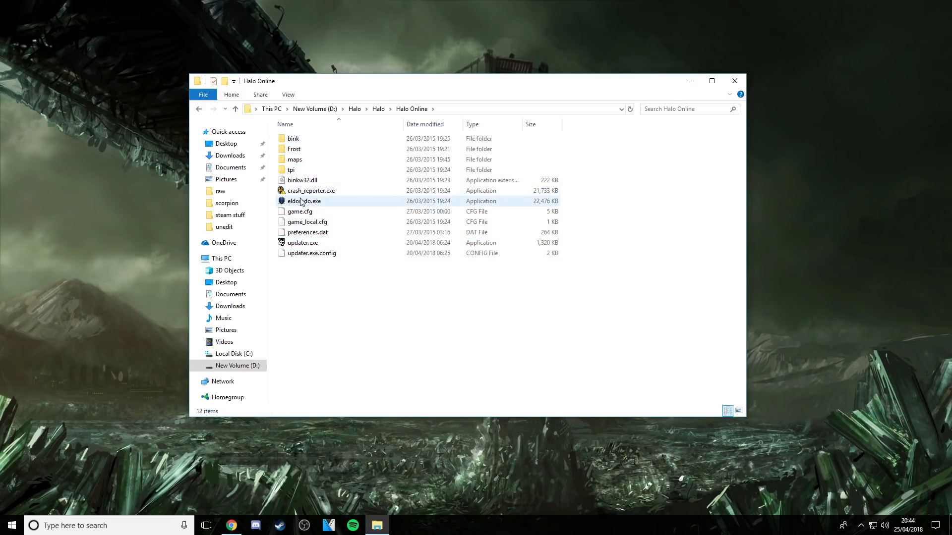
Step: Run updater.exe in the game folder until it detects MS23 targeting 0.6.0.0, then close it
double_click(302, 242)
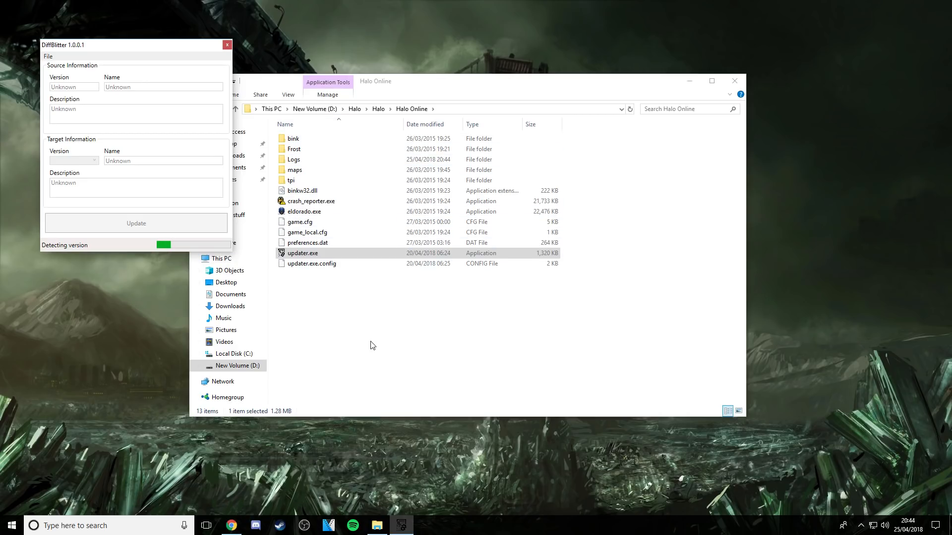
mouse_move(109, 243)
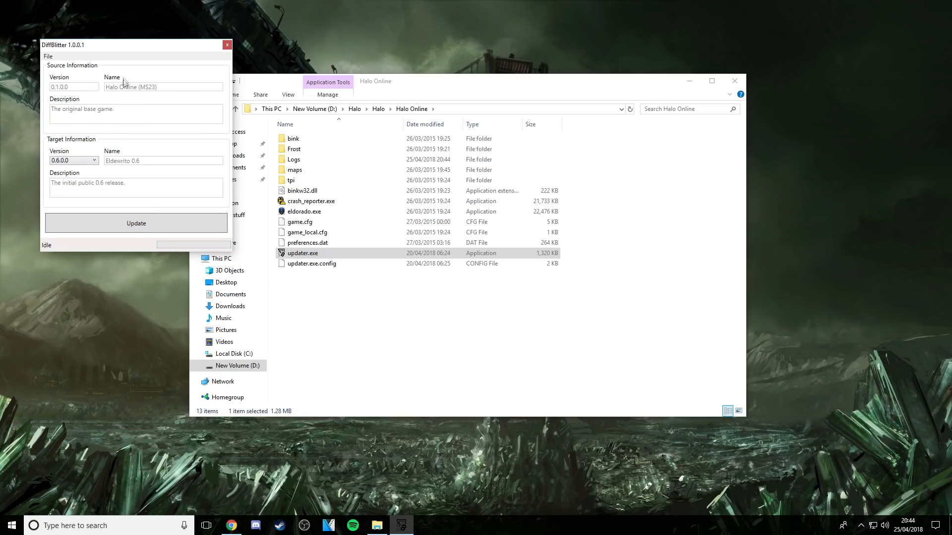
mouse_move(102, 158)
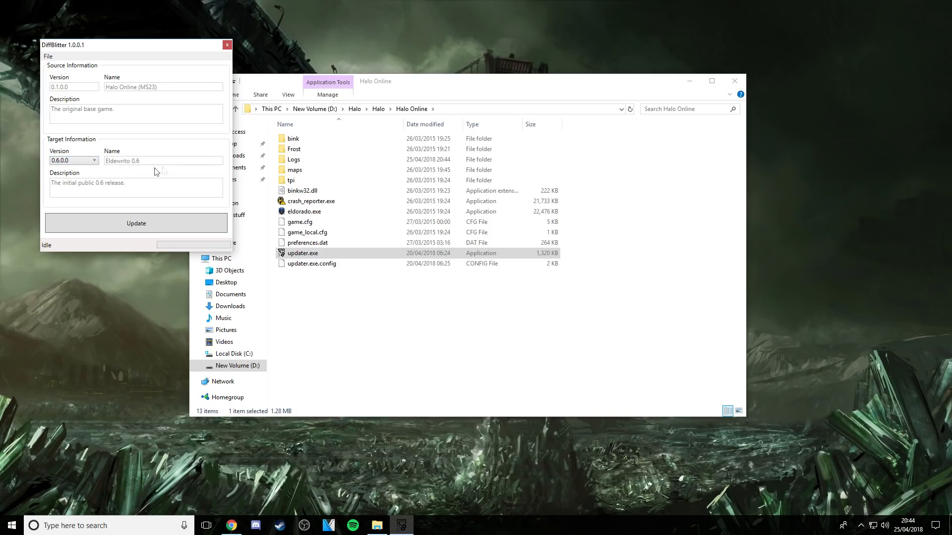
mouse_move(181, 153)
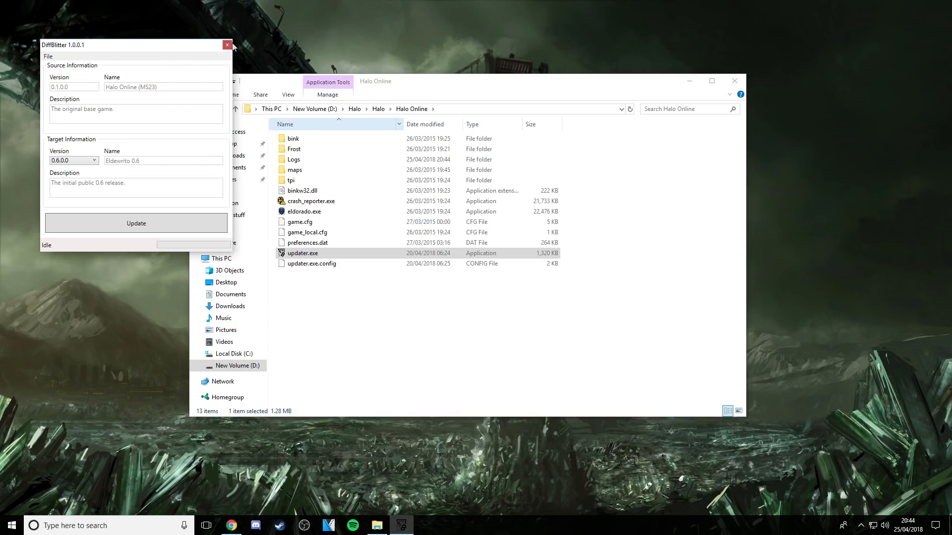
mouse_move(236, 49)
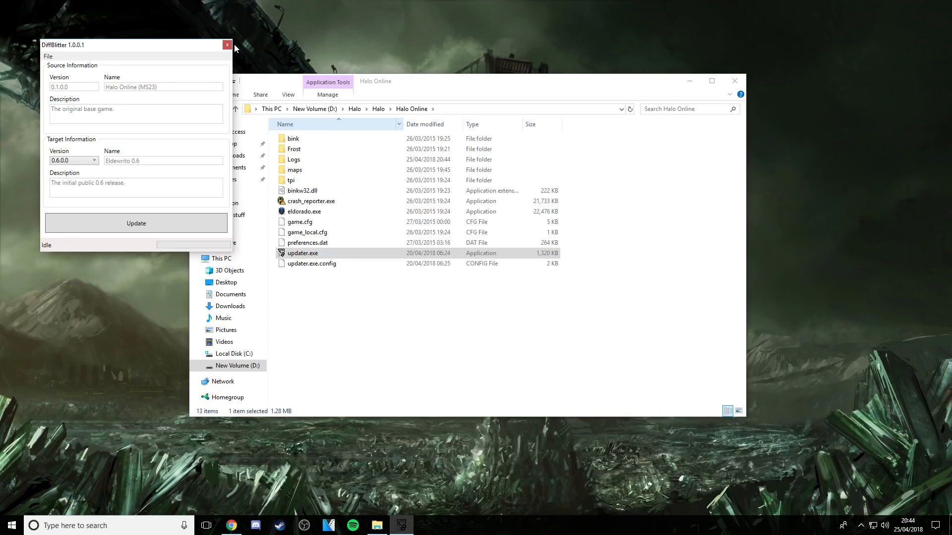
mouse_move(227, 46)
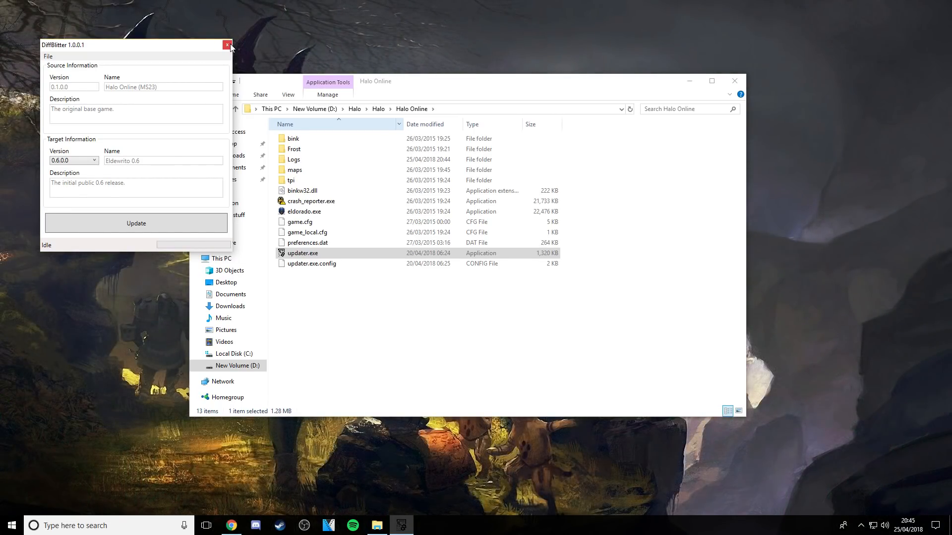
left_click(227, 45)
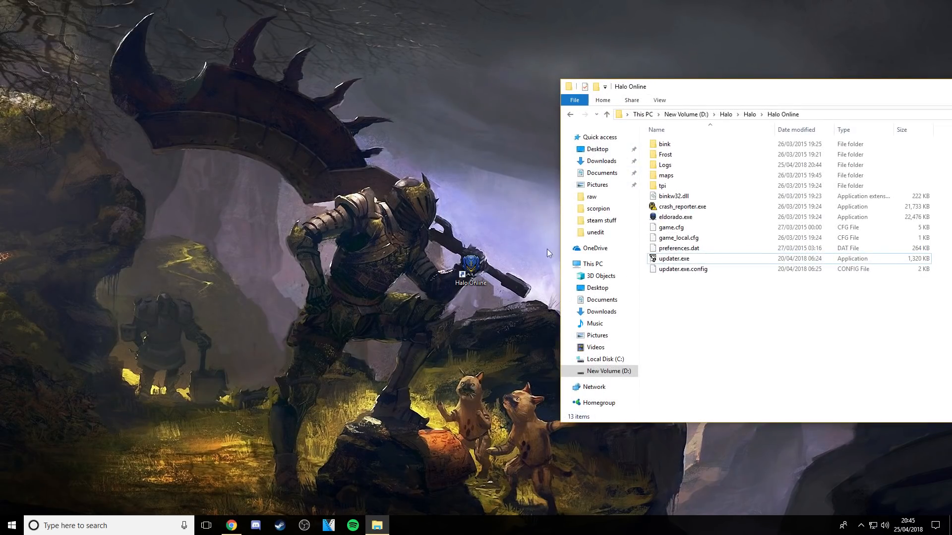
mouse_move(701, 116)
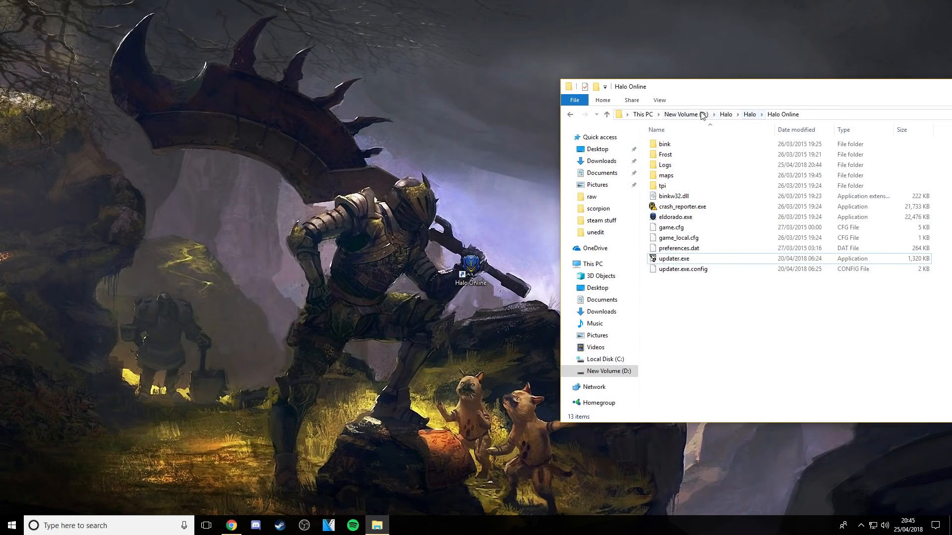
Step: Create a shortcut to eldorado.exe, replacing the existing shortcut file
left_click(675, 217)
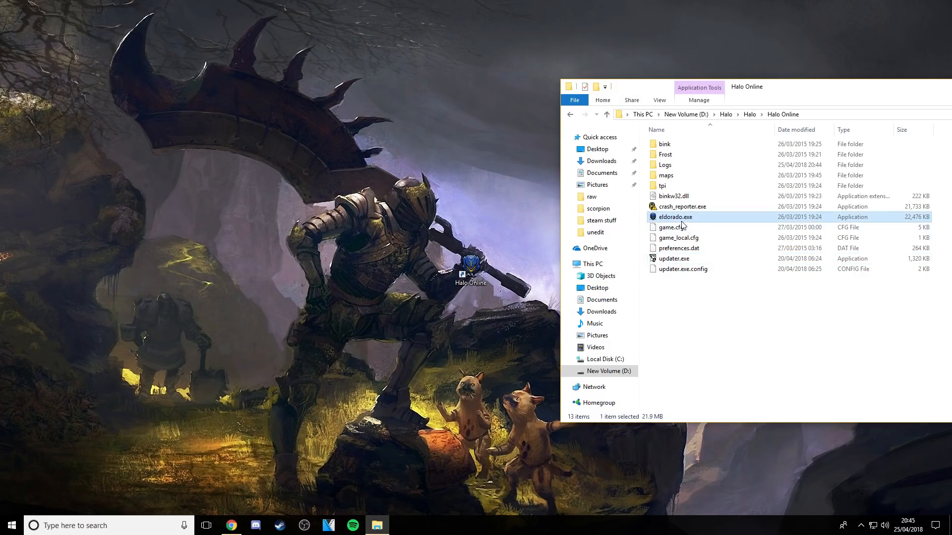
right_click(675, 216)
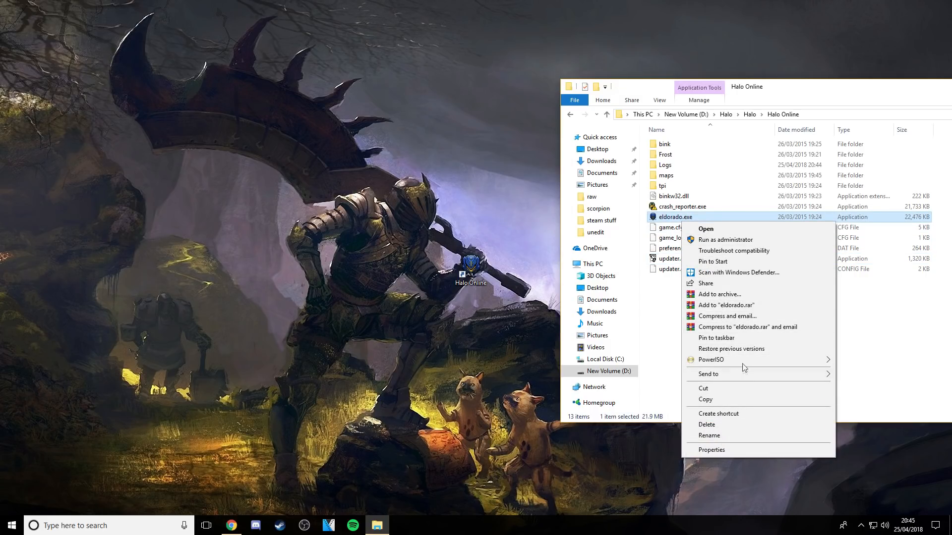
mouse_move(744, 425)
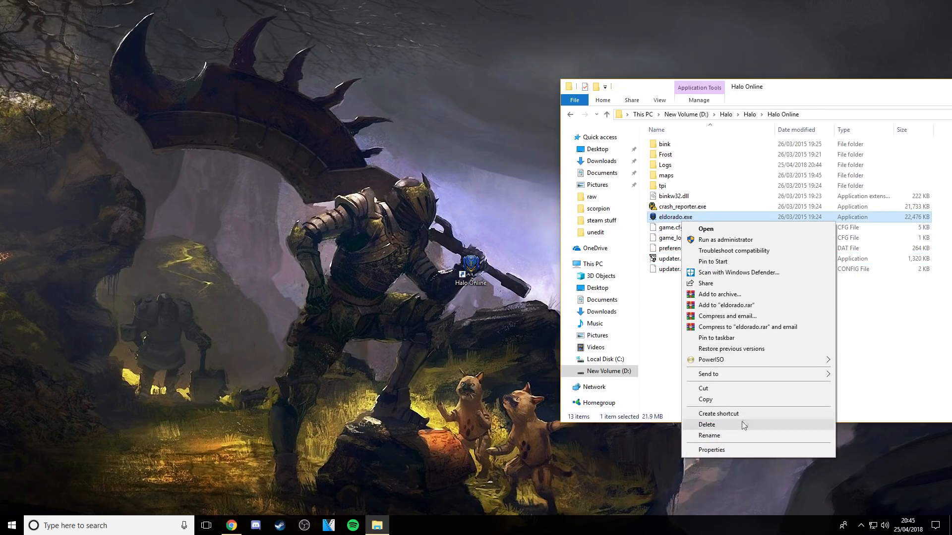
left_click(718, 413)
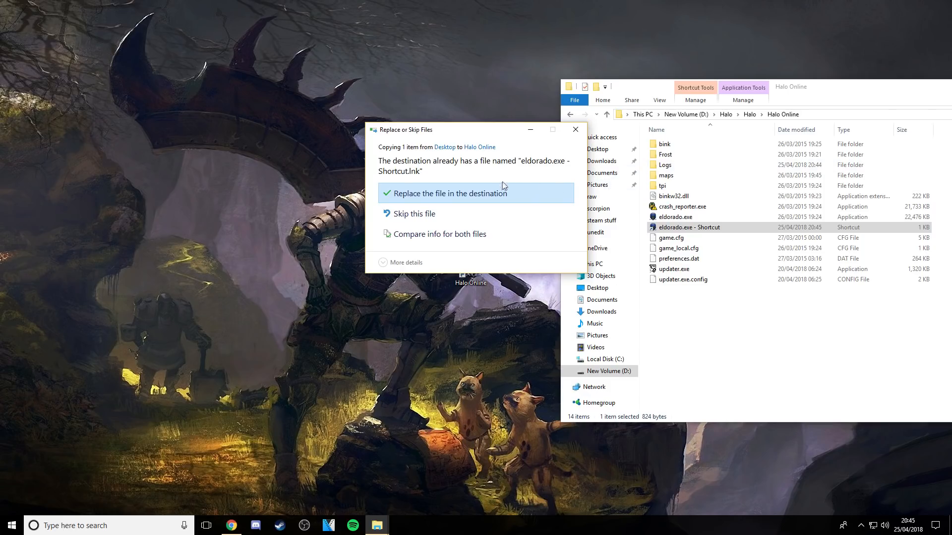
left_click(451, 193)
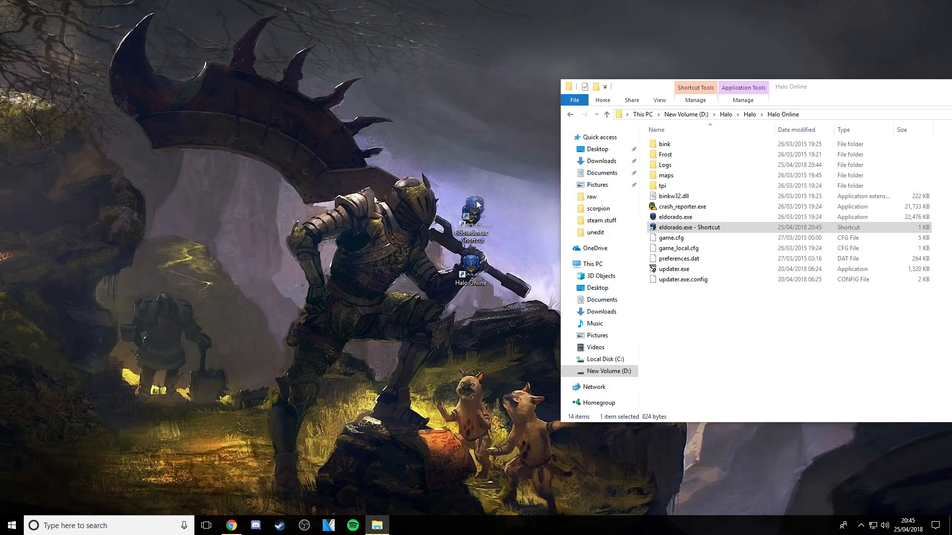
Step: Reopen the Halo Online folder from the outer Halo folder to check the ElDewrito files
left_click(606, 114)
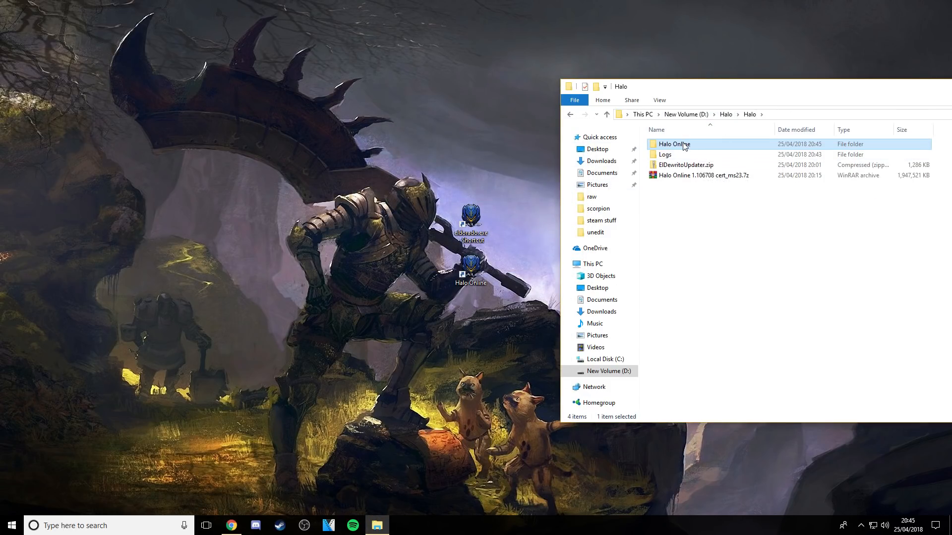
double_click(674, 144)
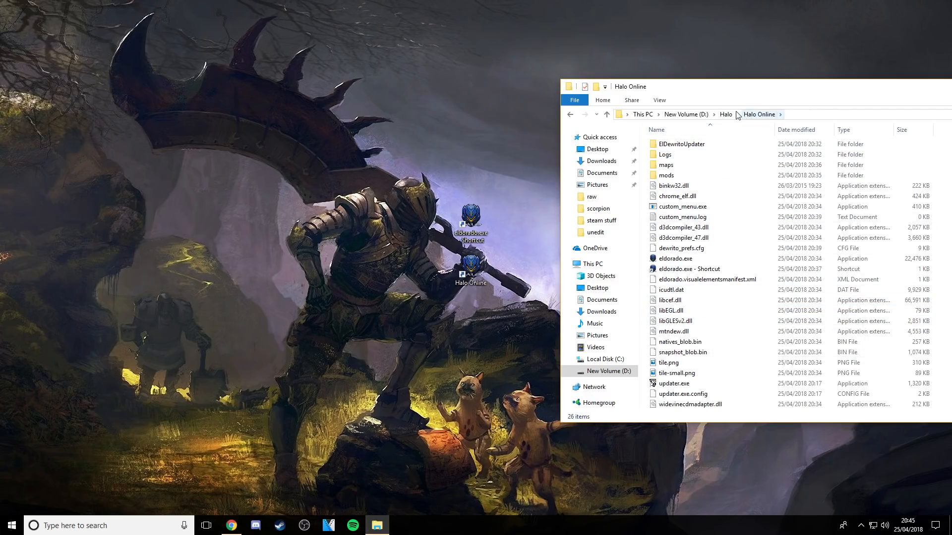
left_click(726, 114)
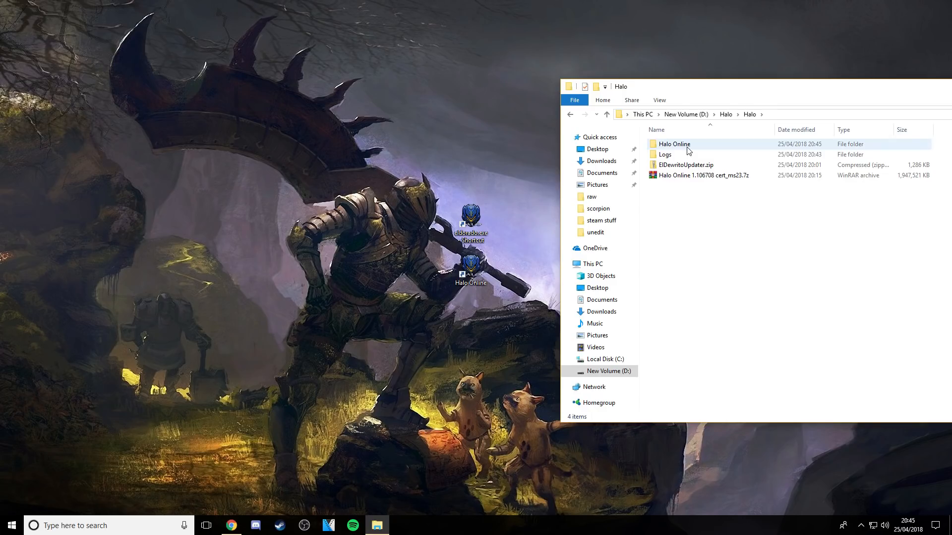
double_click(674, 144)
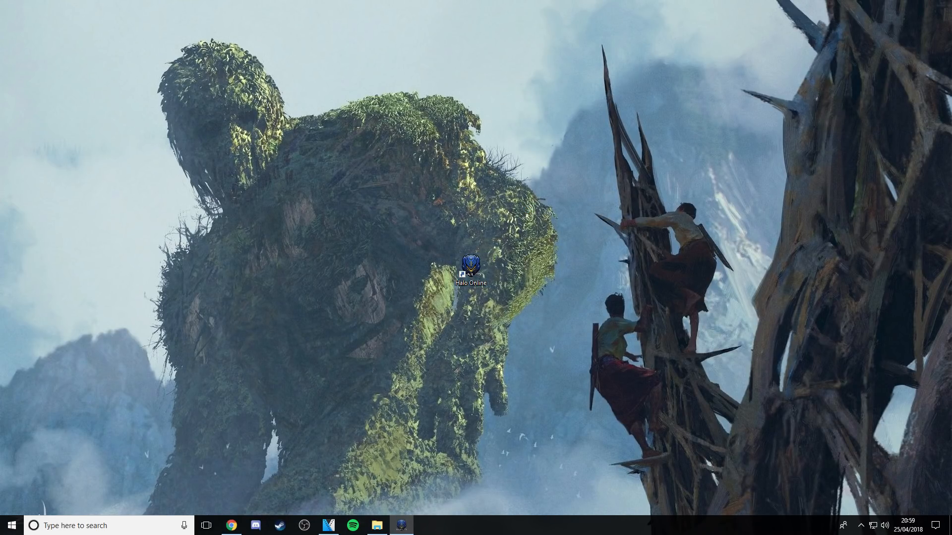
Step: Launch Halo Online, browse the Armory customization options, and return to the main menu
double_click(471, 265)
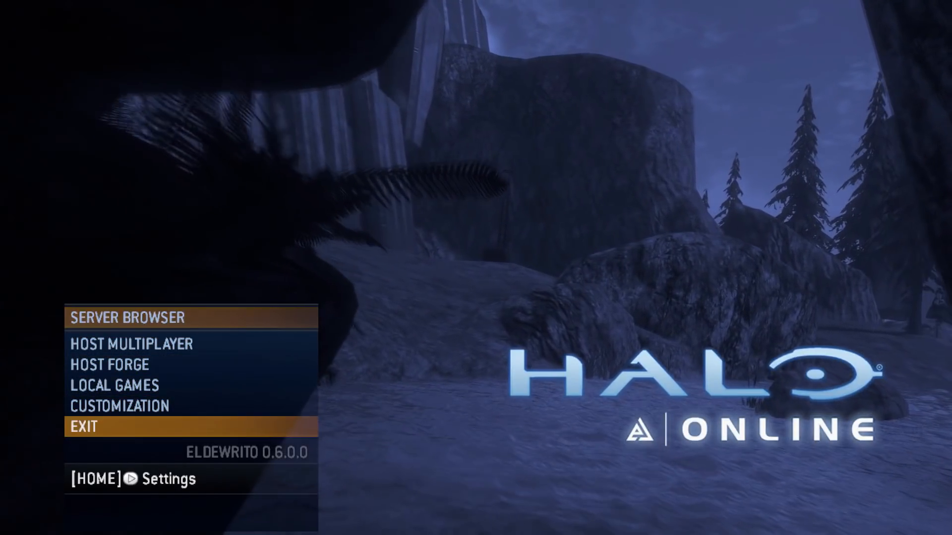
left_click(119, 406)
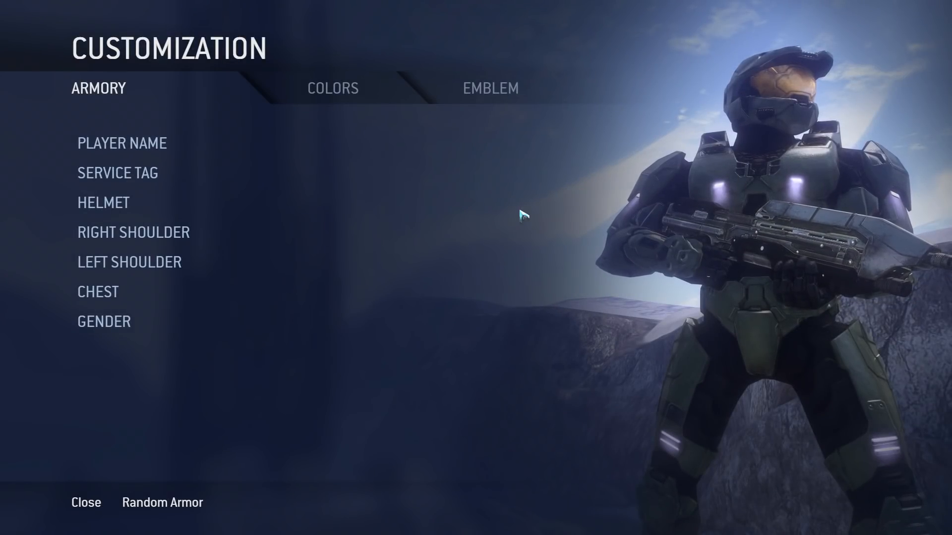
left_click(117, 173)
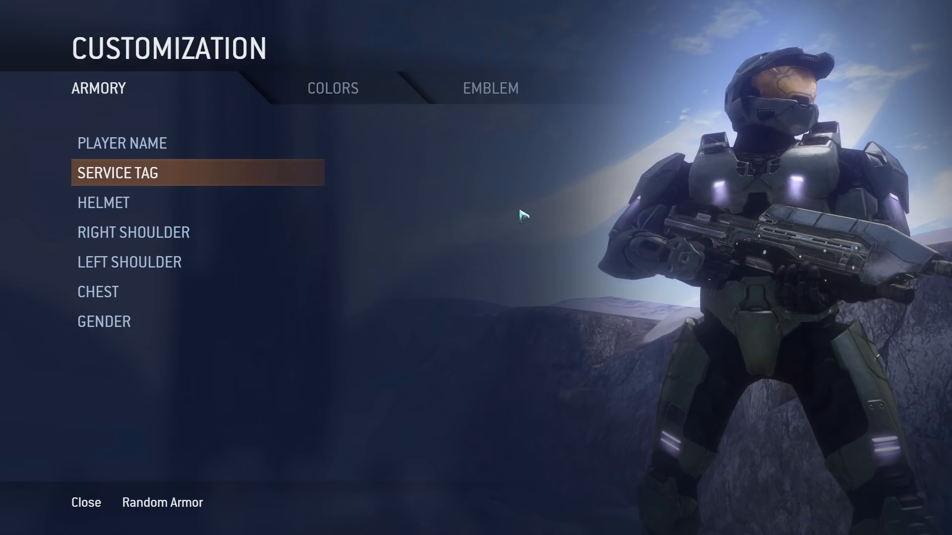
left_click(85, 503)
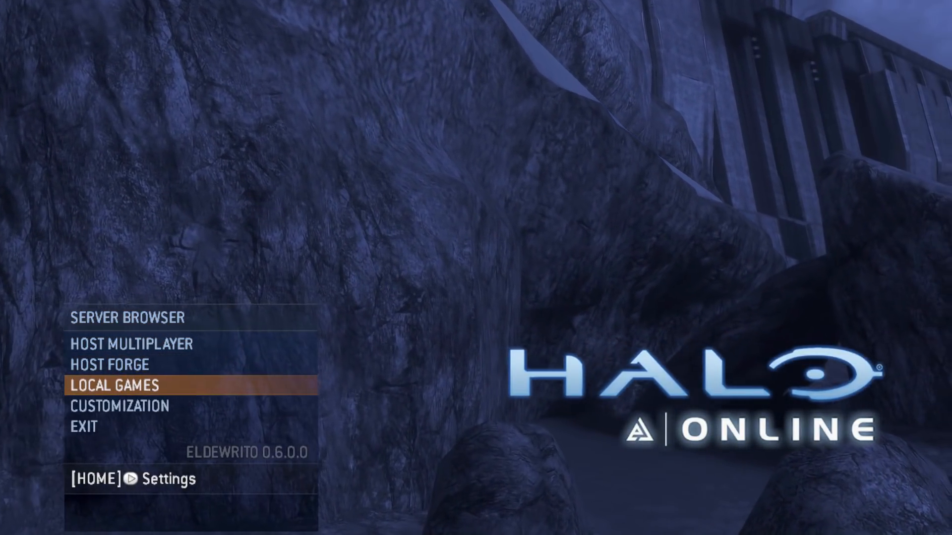
left_click(128, 318)
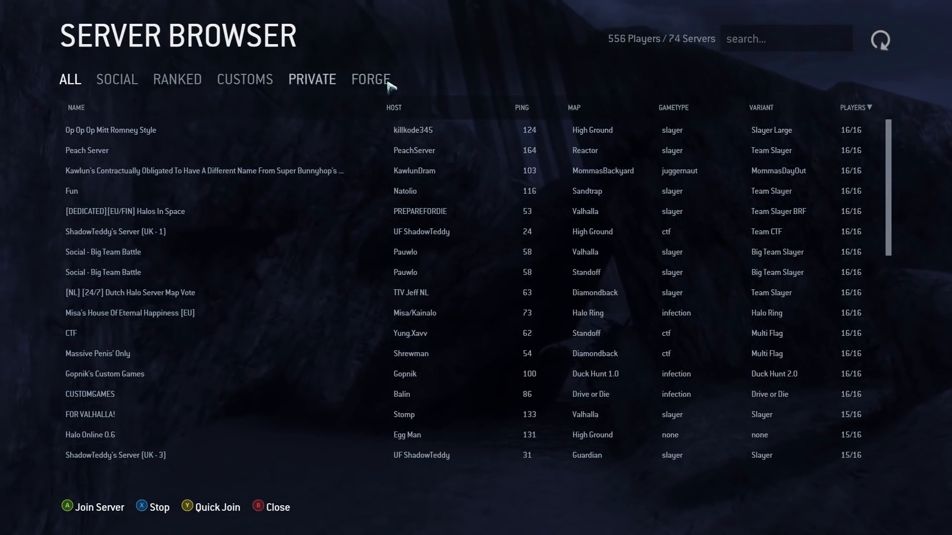
Step: Browse the All, Social, Ranked, Customs and Forge server lists, then join a multiplayer game
left_click(879, 40)
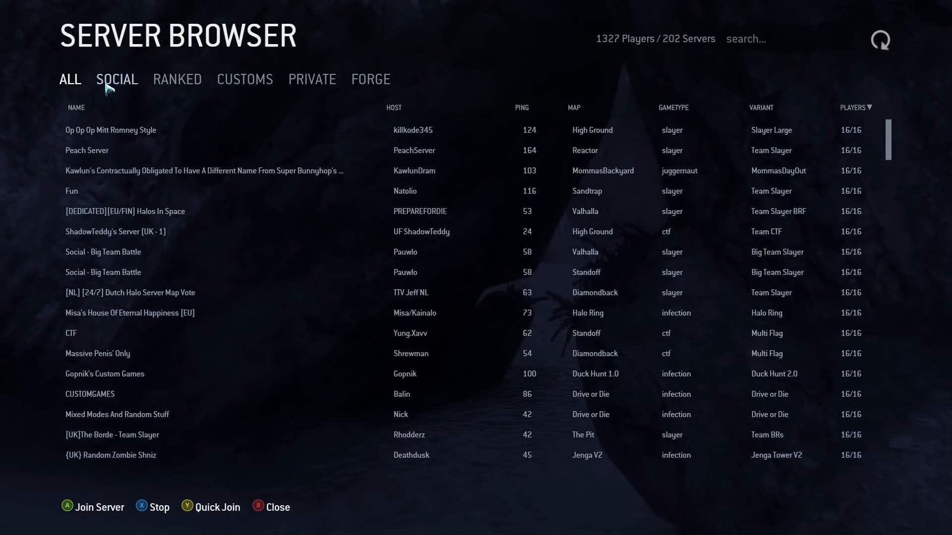
left_click(116, 78)
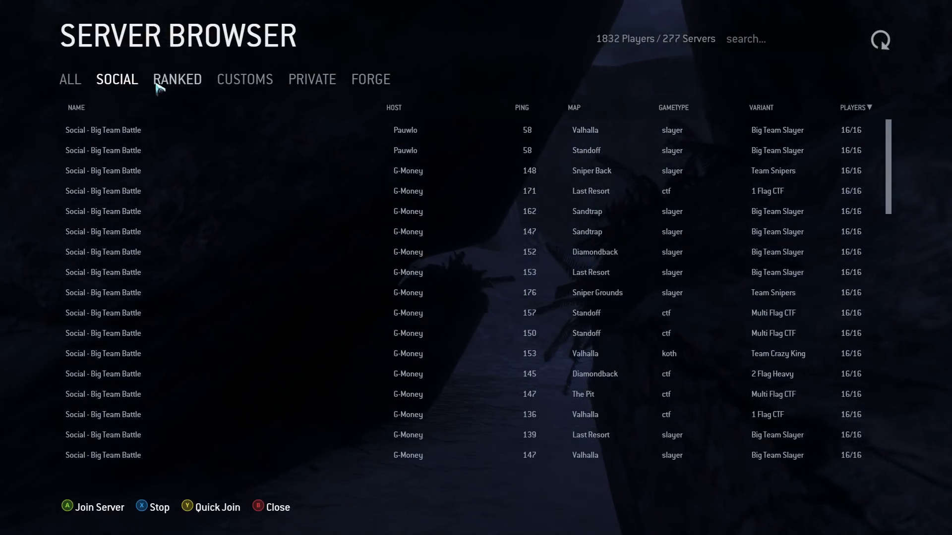
left_click(177, 79)
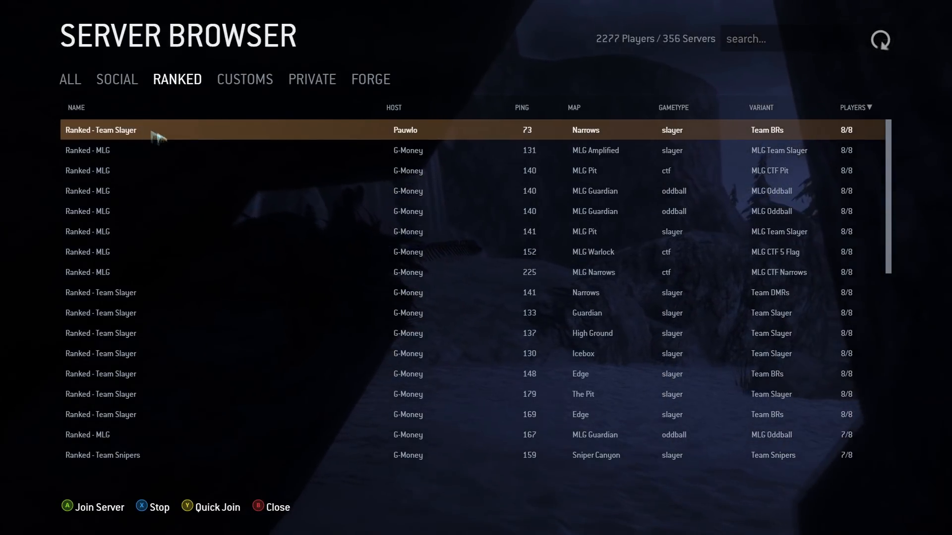
left_click(116, 79)
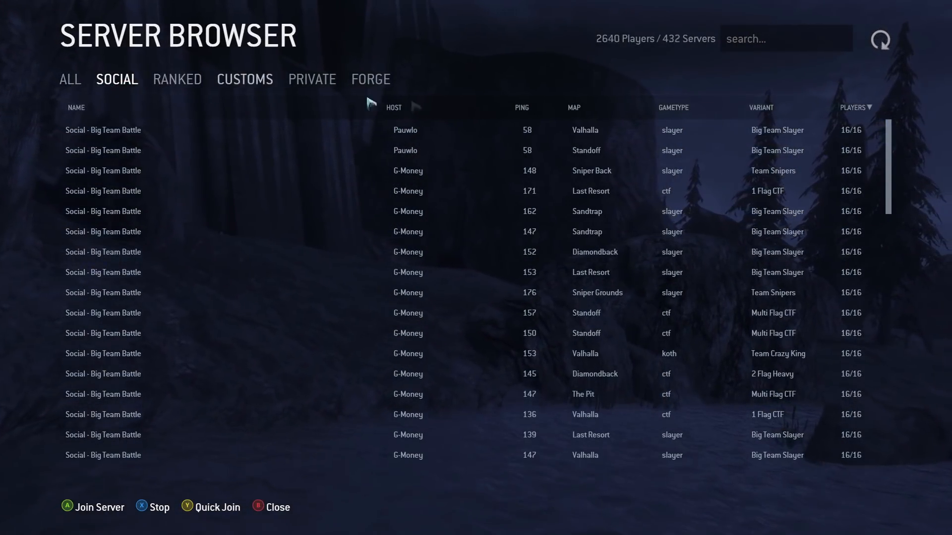
left_click(245, 79)
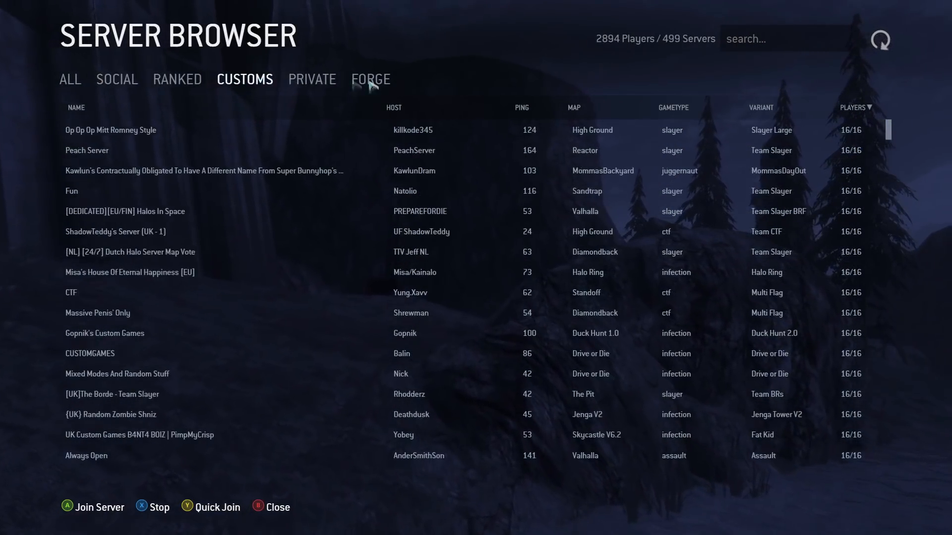
left_click(370, 79)
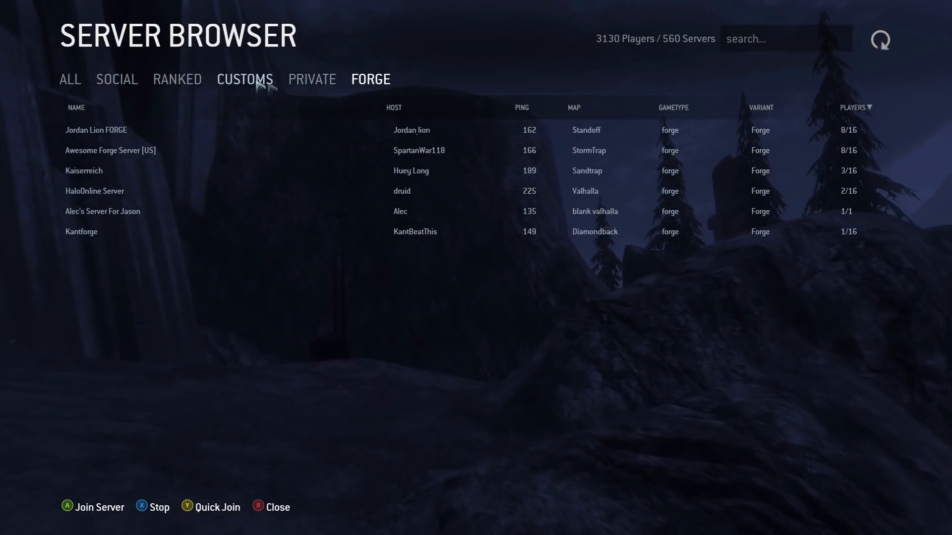
left_click(244, 78)
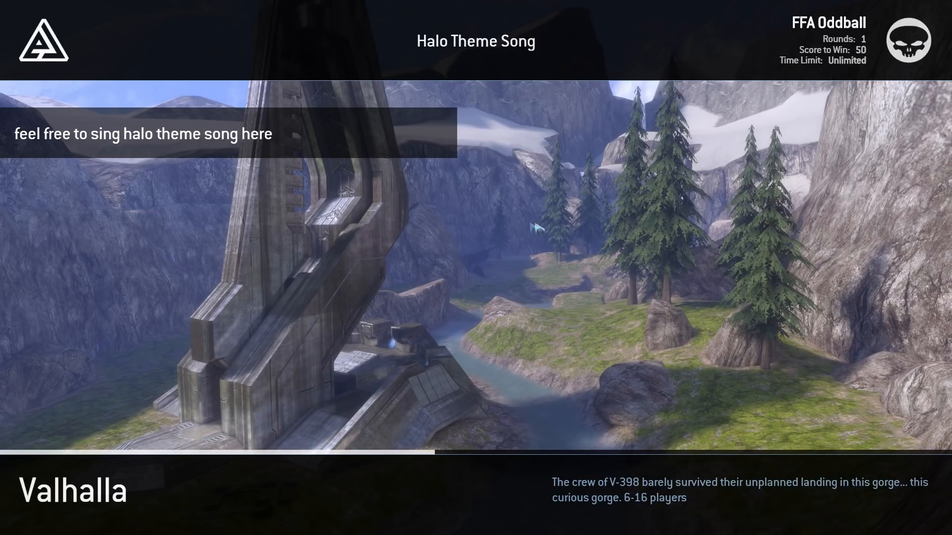
mouse_move(531, 306)
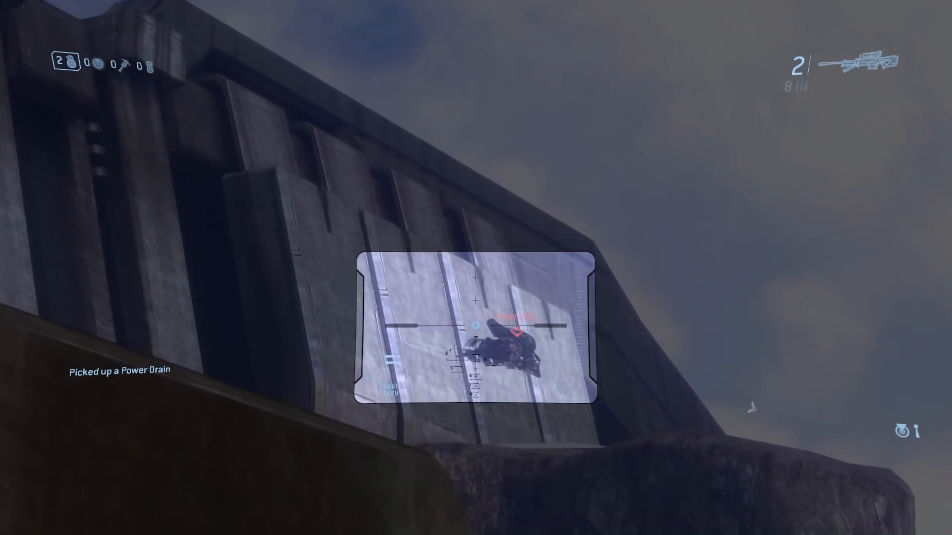
Step: Fire the sniper rifle at enemies during the FFA Oddball match on Valhalla
left_click(476, 310)
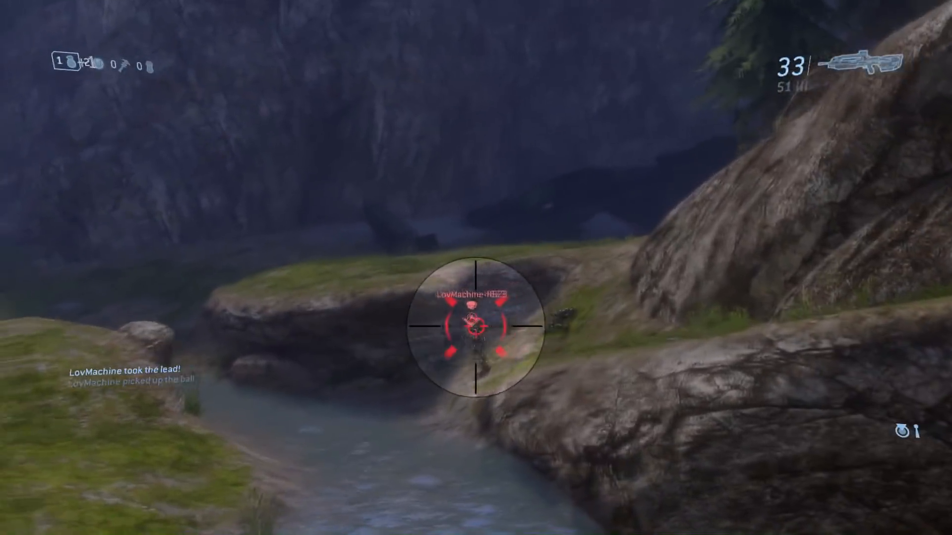
left_click(475, 316)
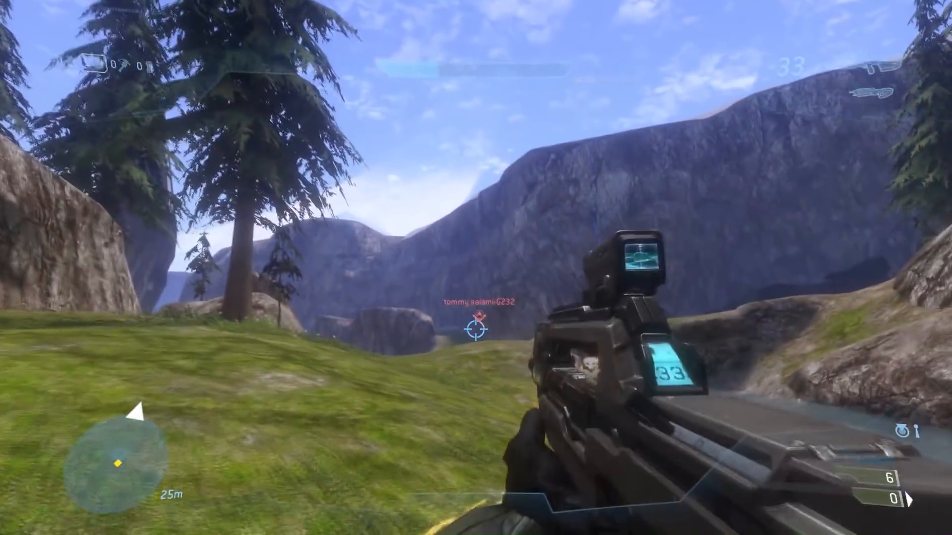
left_click(475, 330)
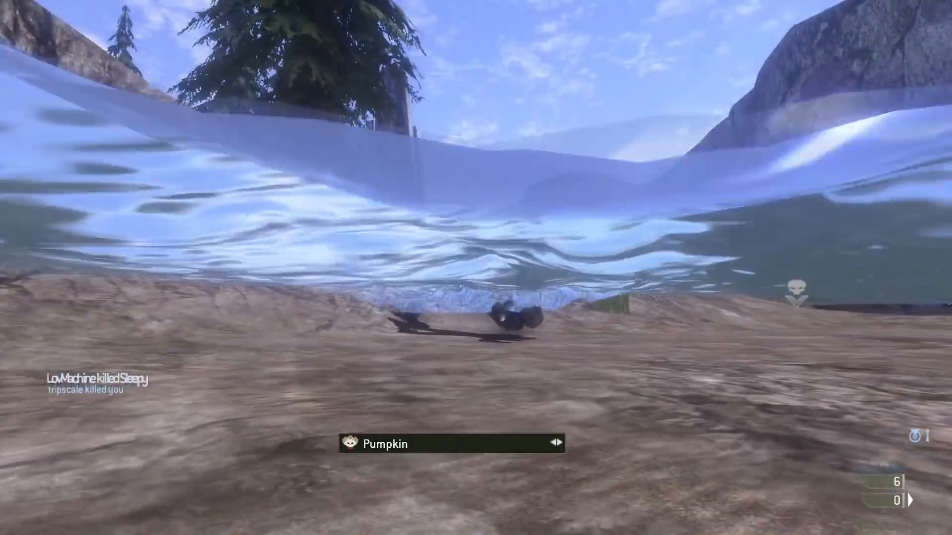
key("tab")
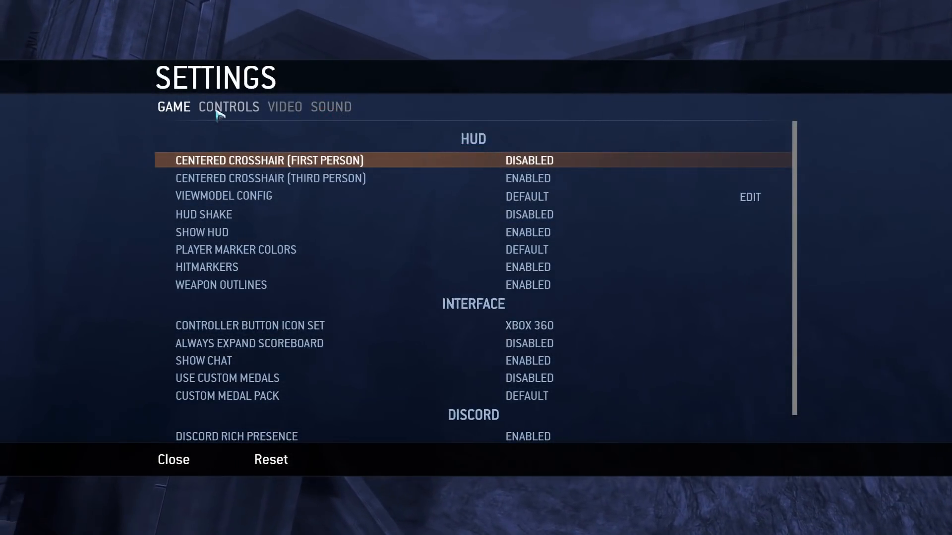
Step: Browse the Controls and Video settings tabs, leaving the screen resolution at default
left_click(331, 107)
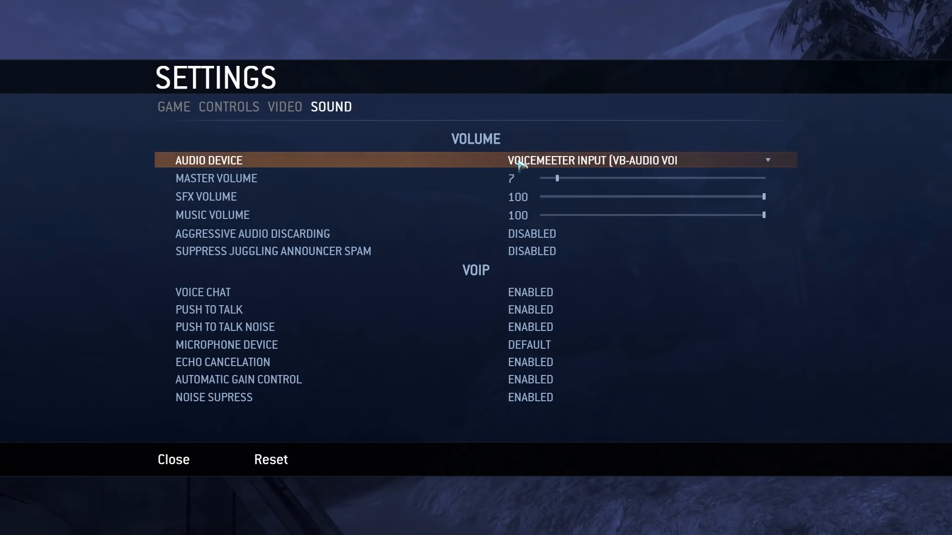
mouse_move(616, 170)
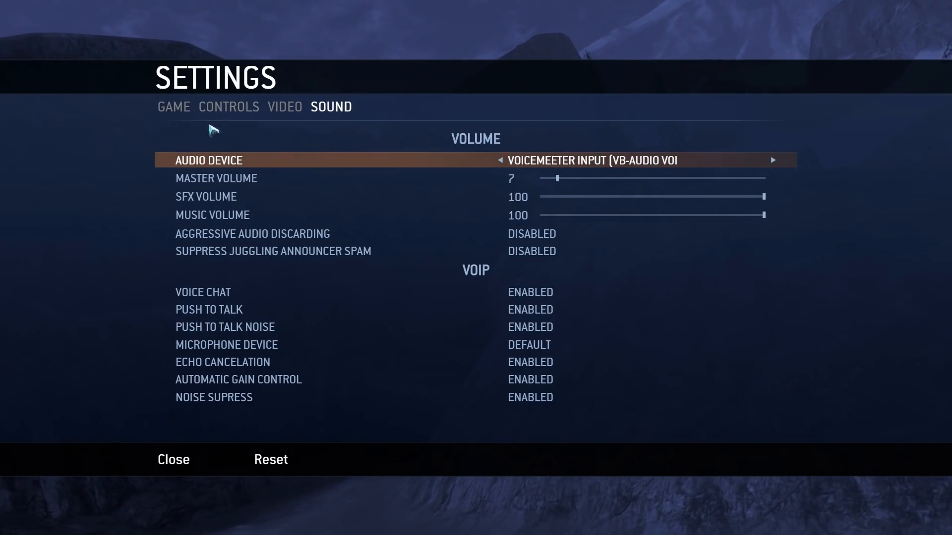
mouse_move(229, 115)
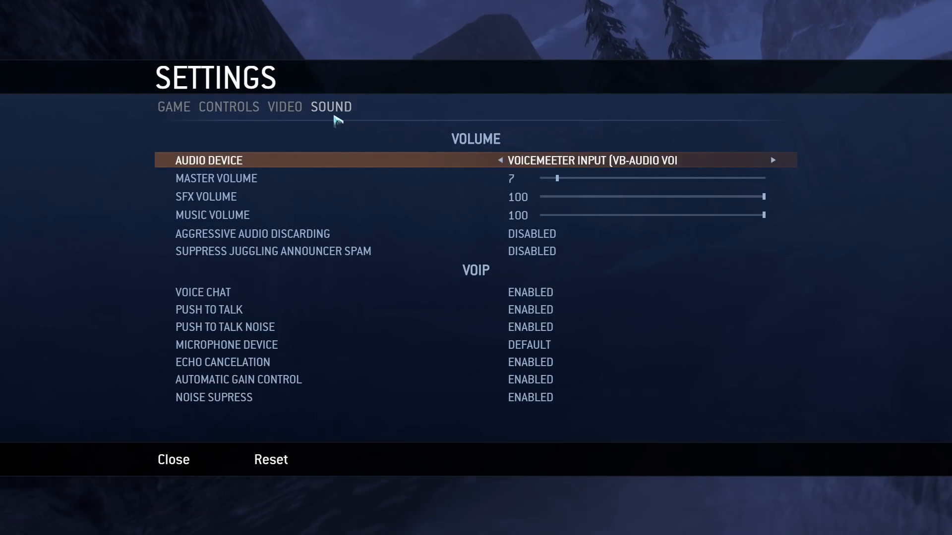
mouse_move(298, 116)
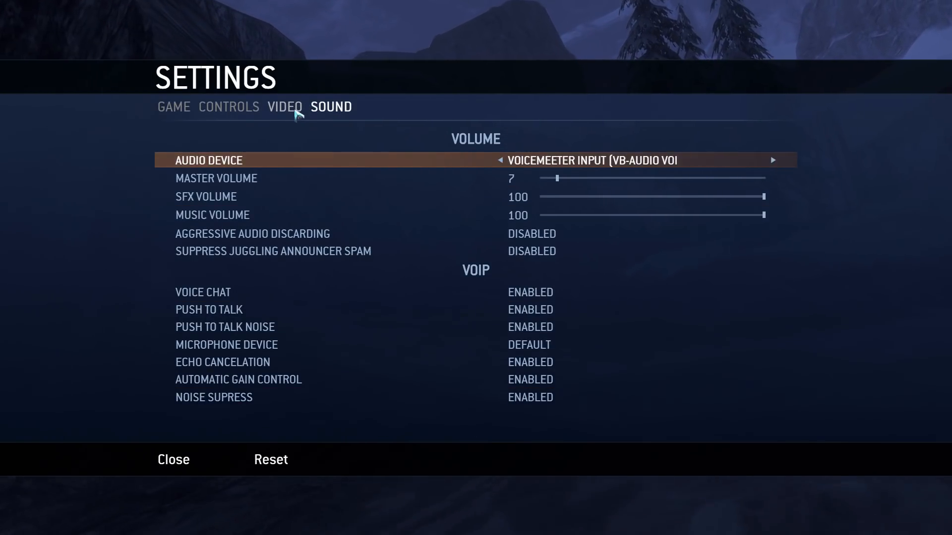
left_click(284, 107)
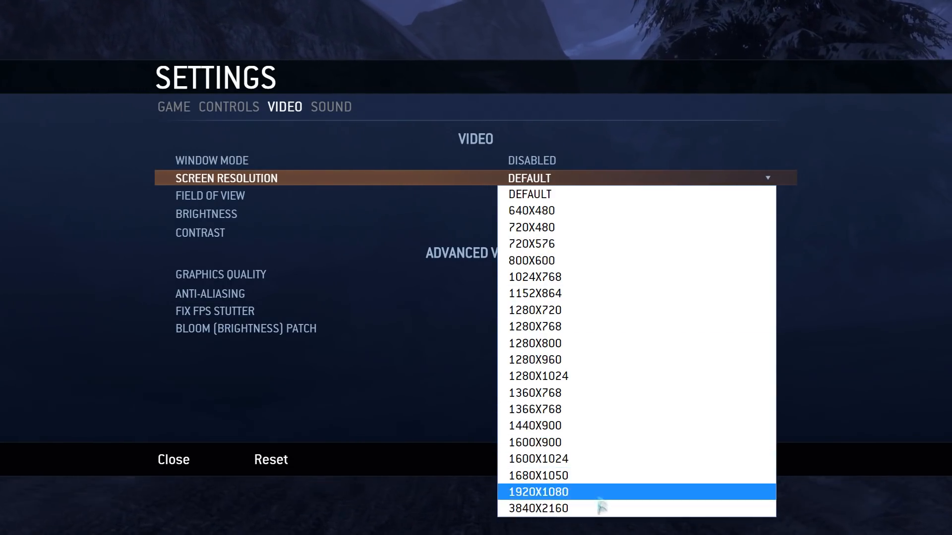
mouse_move(603, 509)
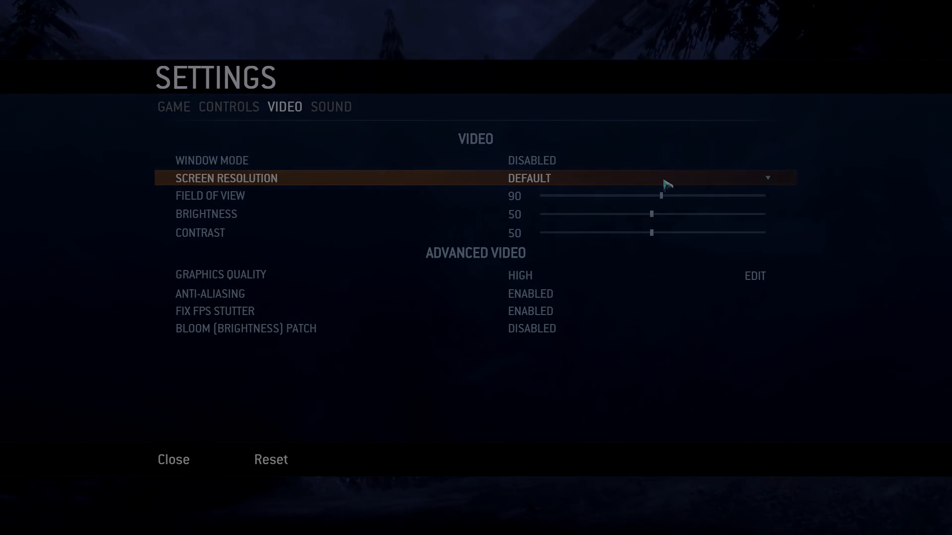
left_click(229, 107)
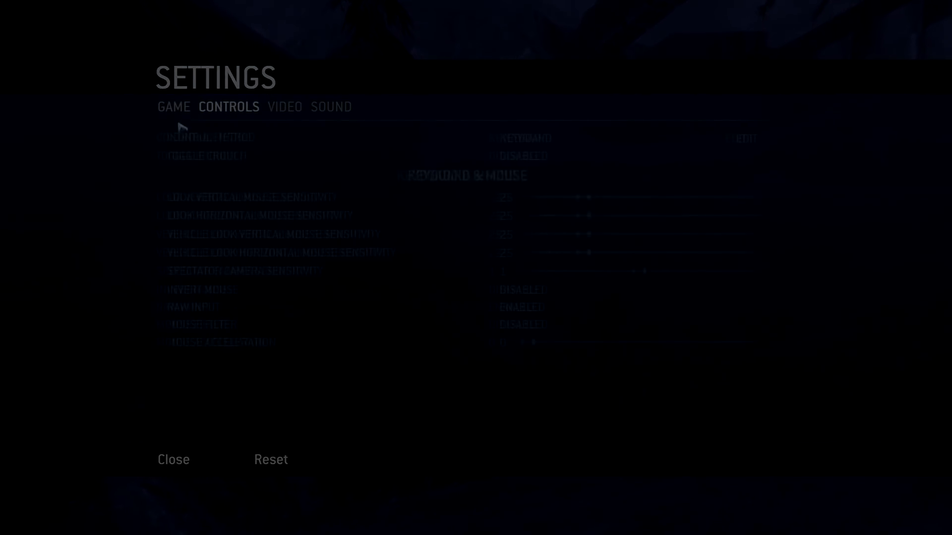